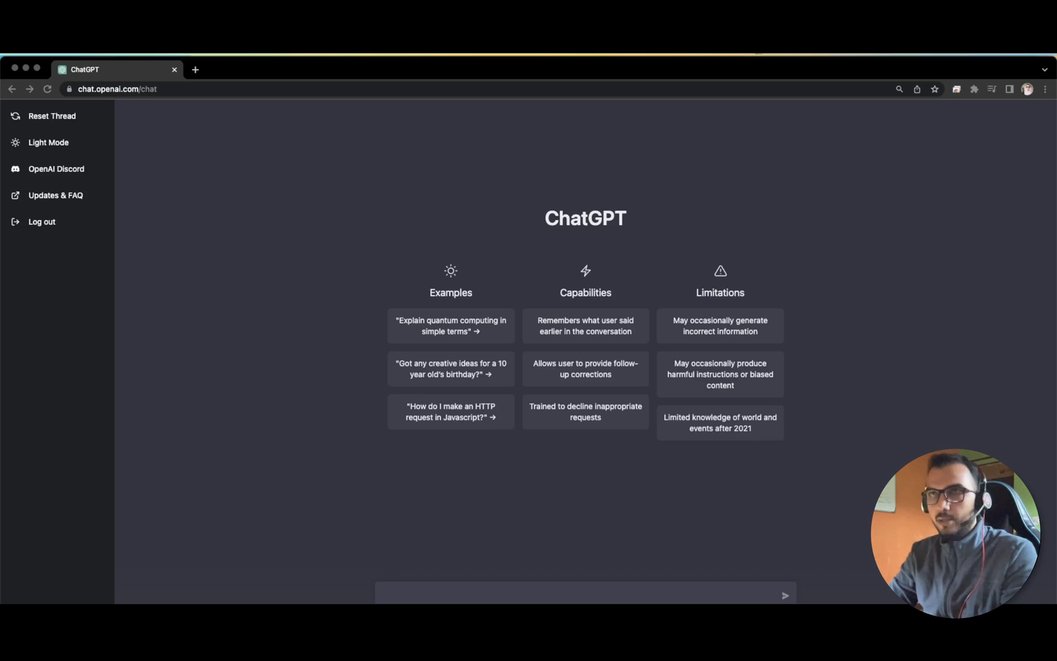
mouse_move(422, 399)
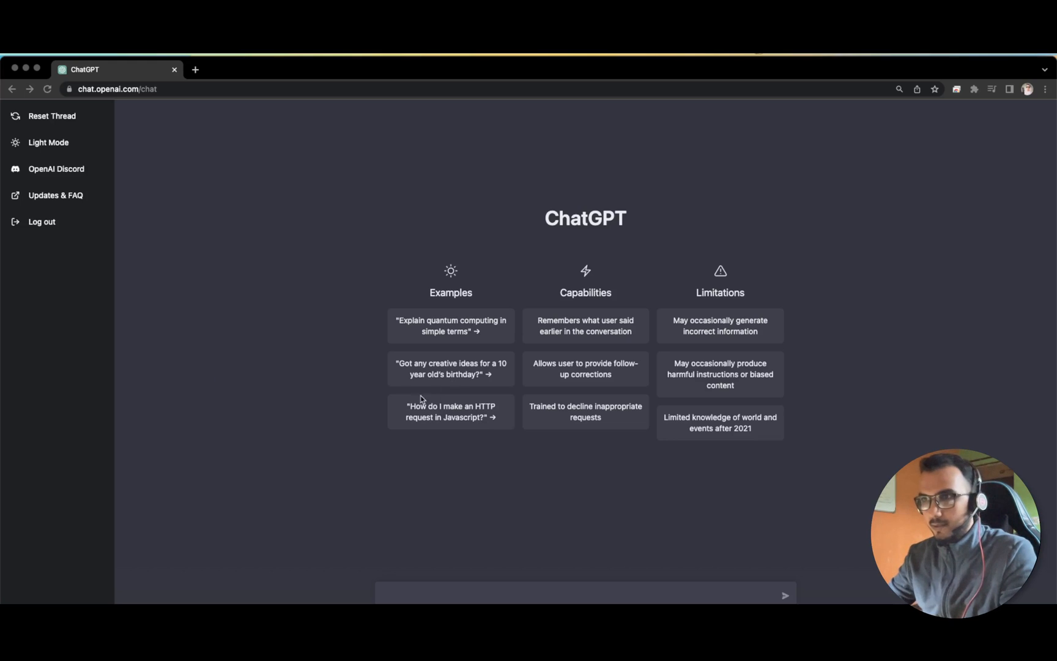
mouse_move(346, 537)
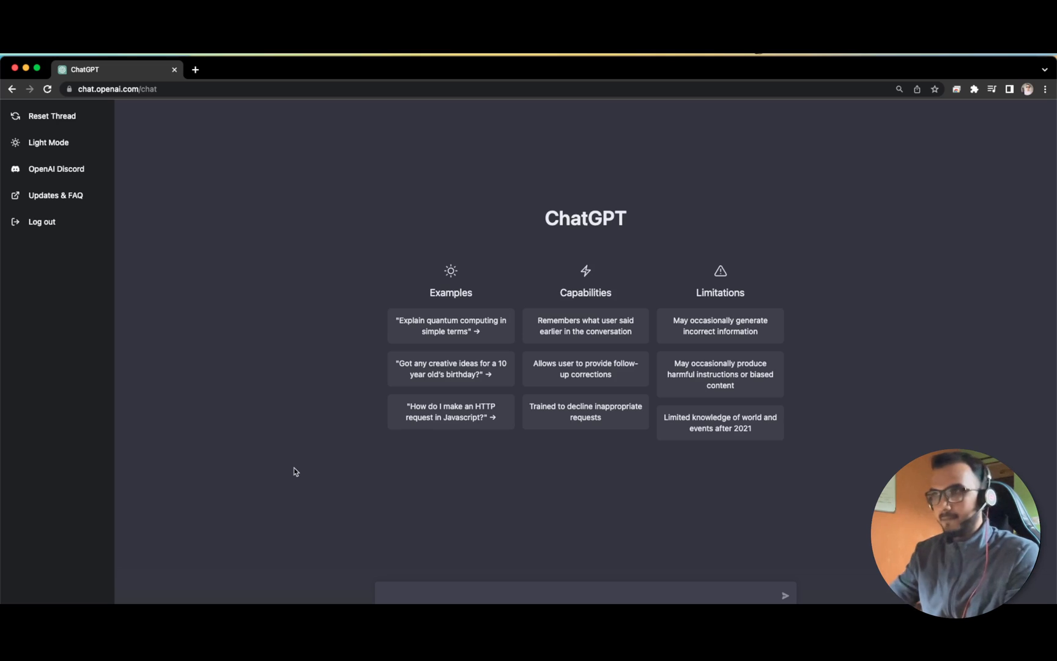
mouse_move(258, 307)
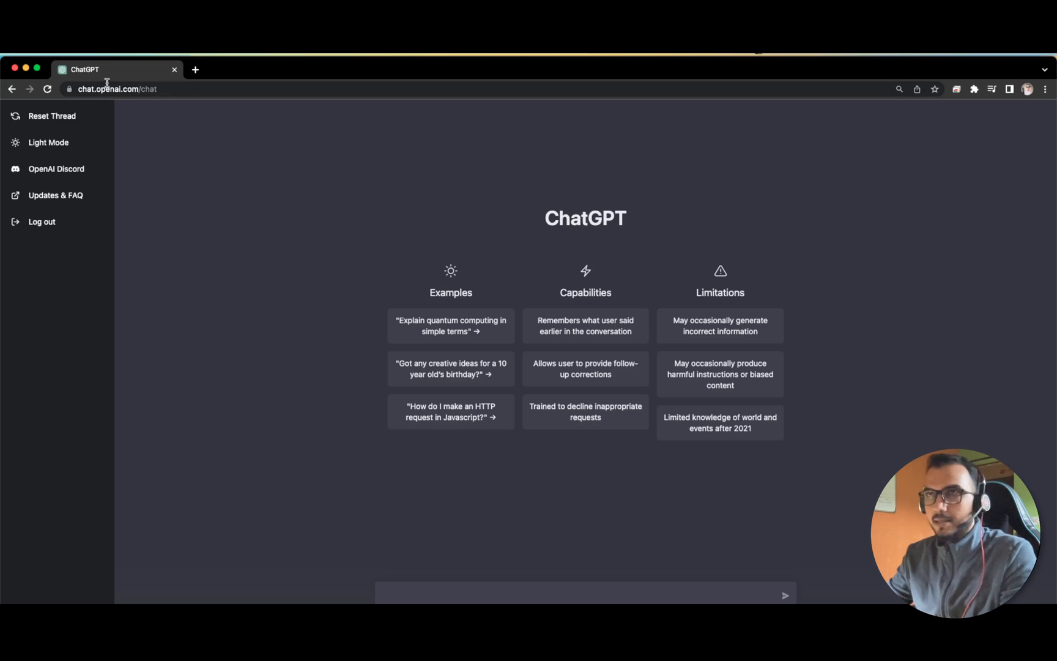
mouse_move(294, 302)
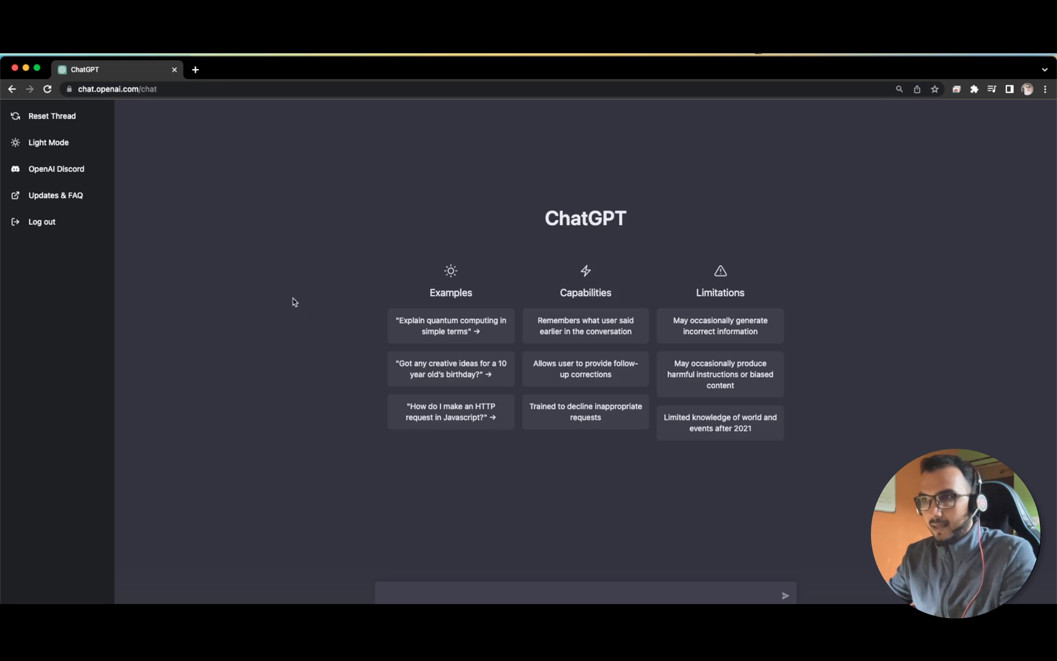
mouse_move(480, 562)
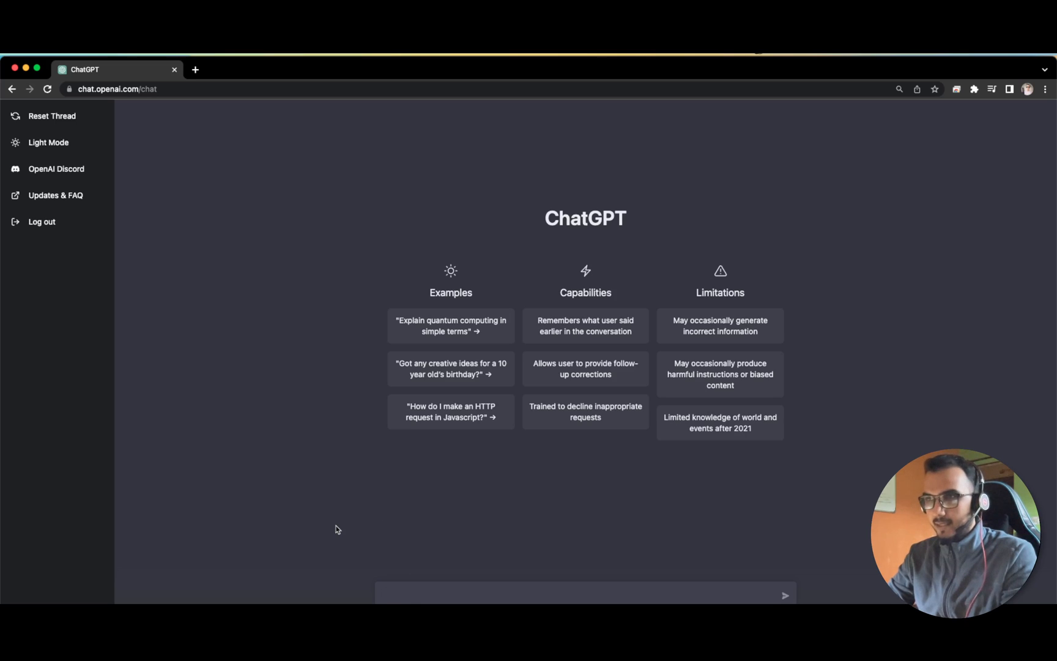
- Ask ChatGPT to 'write the test cases for a lift' and get ten numbered lift test cases
text(write the t)
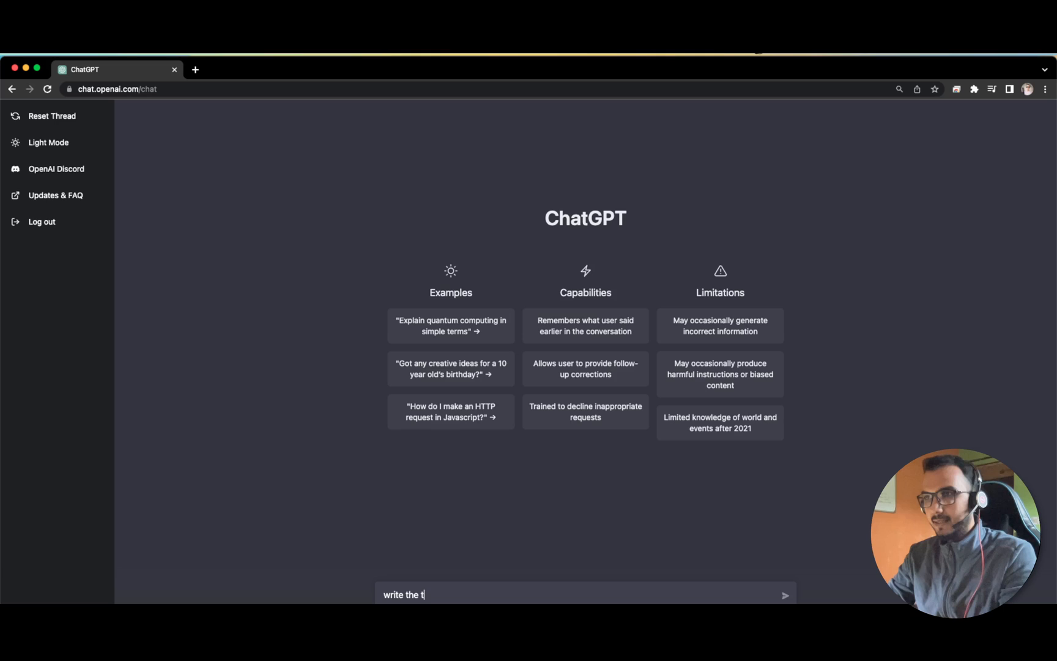
text(est cases)
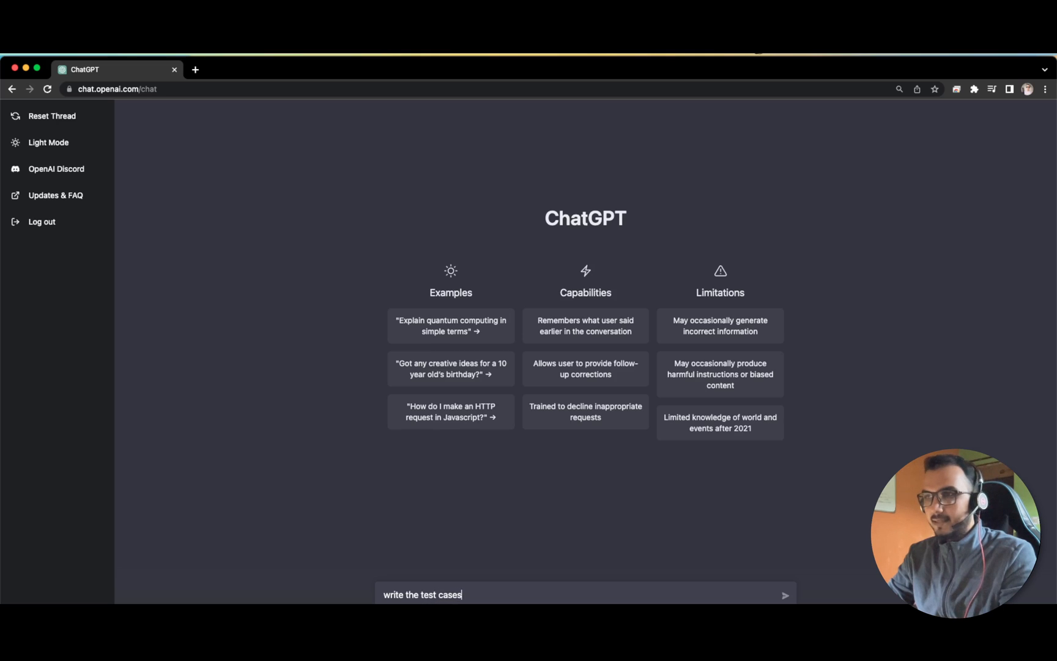
text(for a lit)
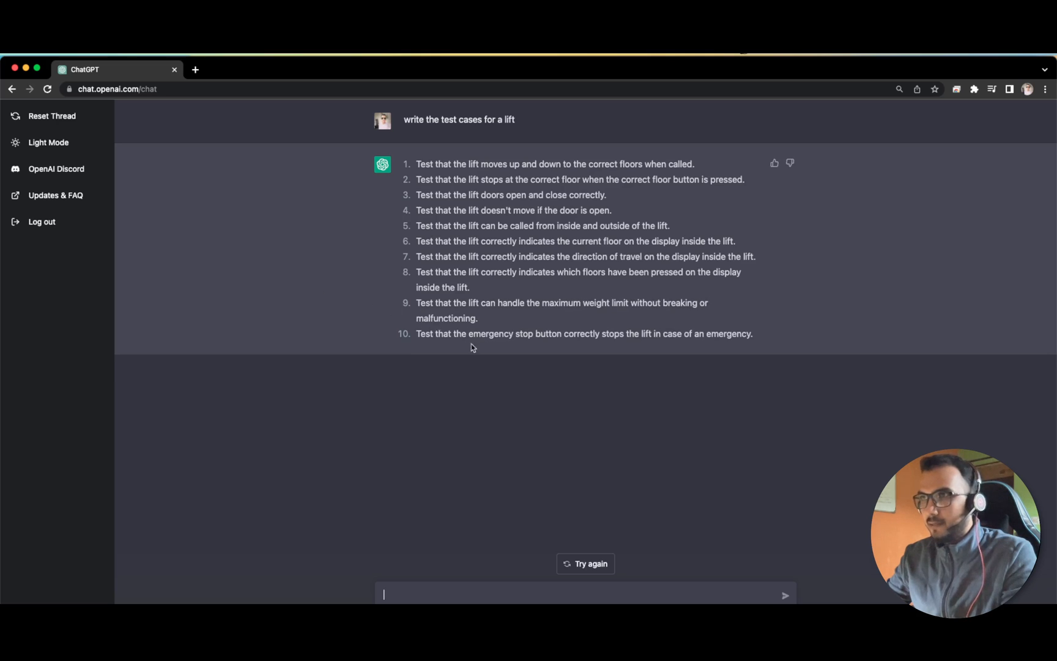
mouse_move(491, 222)
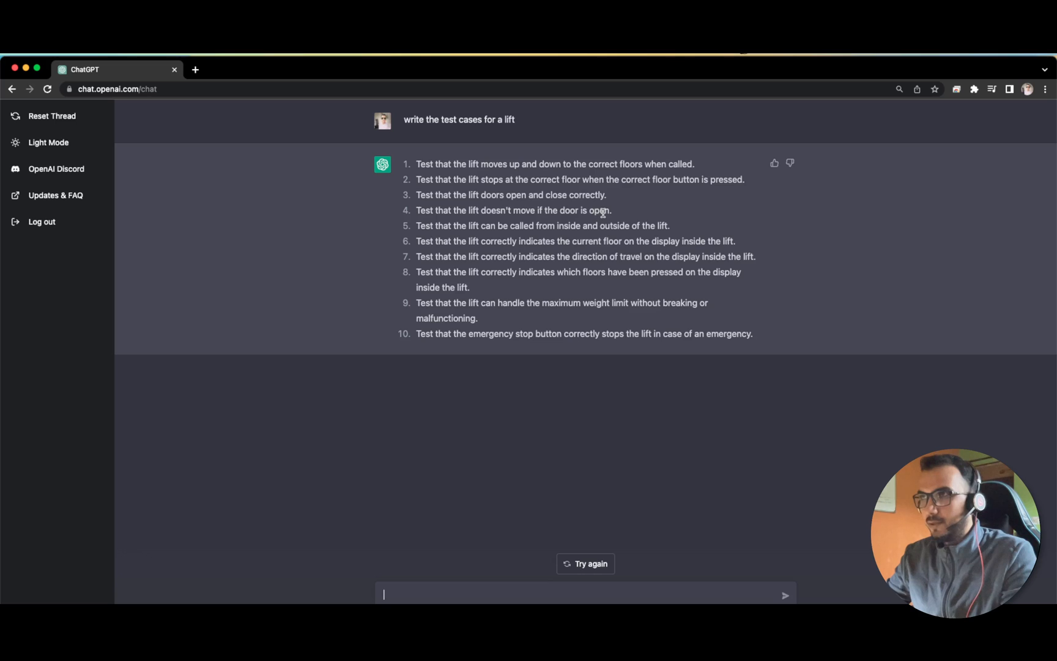
- Highlight a phrase in the sixth lift test case while reading, then clear the highlight
drag(517, 225, 630, 225)
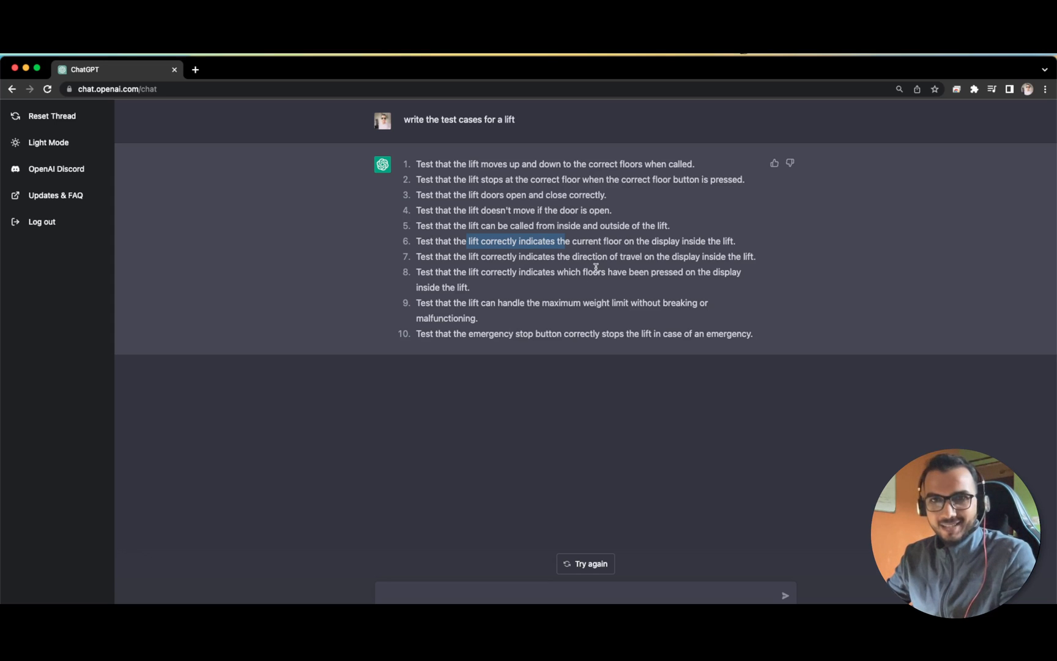
click(468, 403)
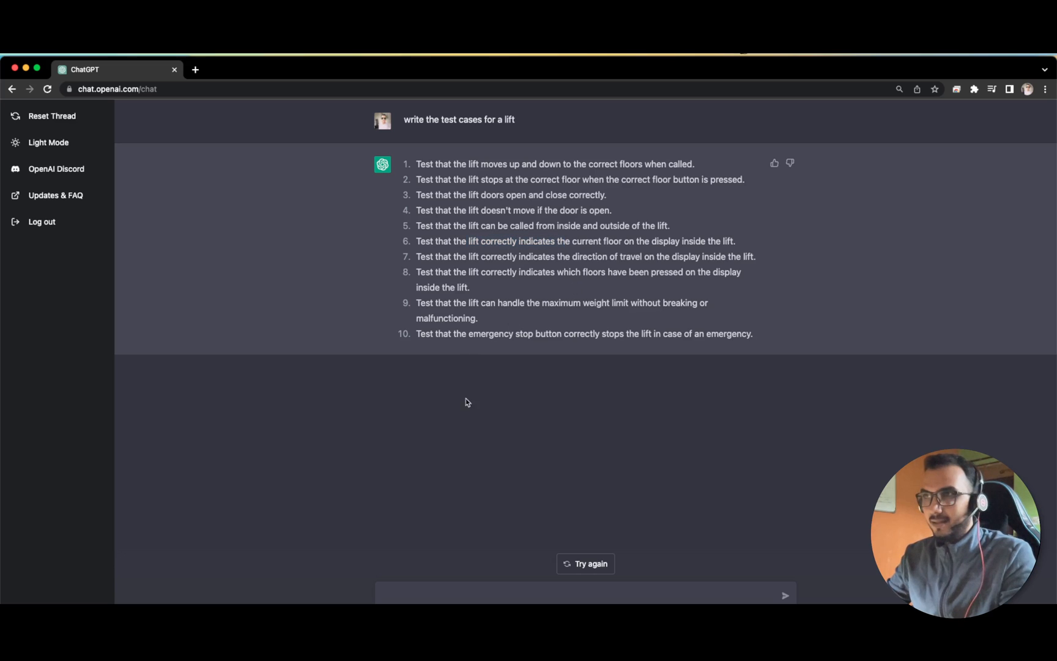
mouse_move(558, 278)
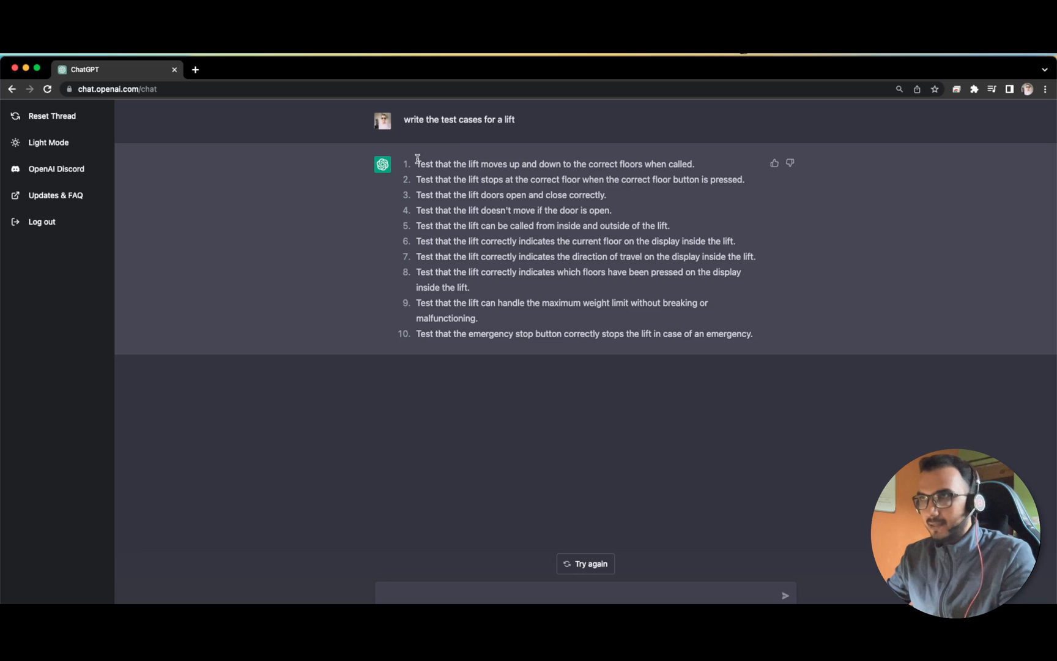
mouse_move(473, 488)
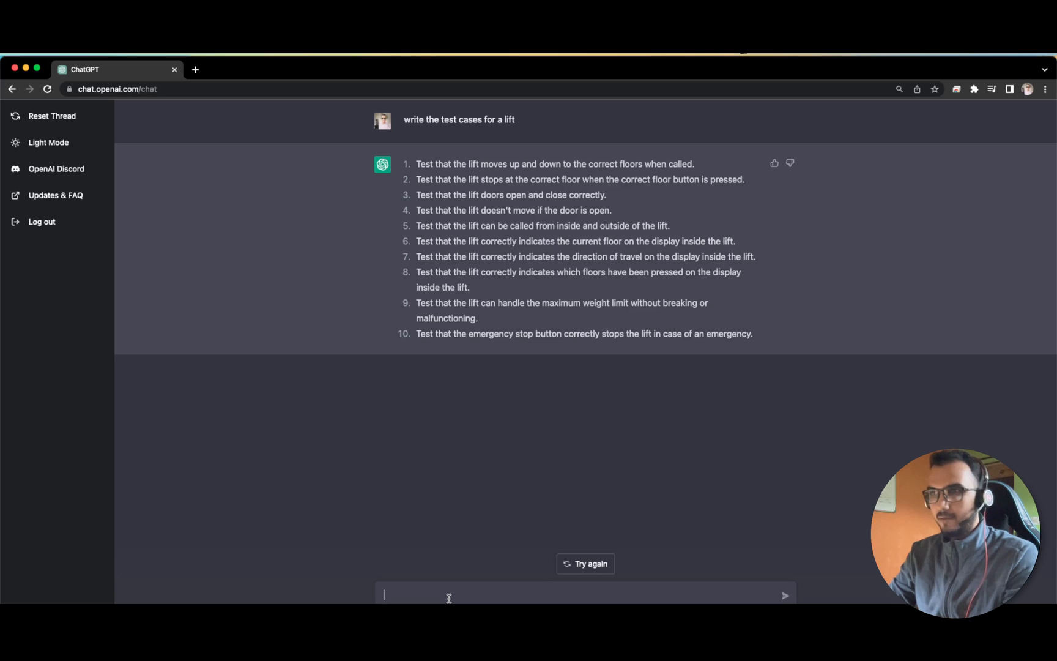
- Send 'test cases for login window application' and receive ten login-window test cases
text(test cases for)
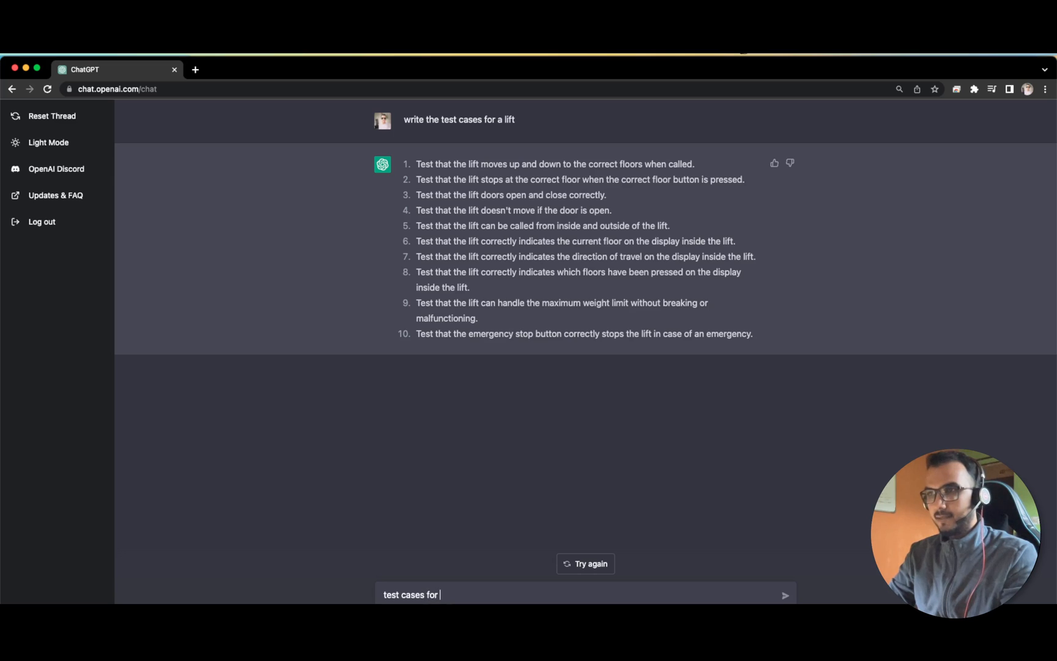
text(login windown)
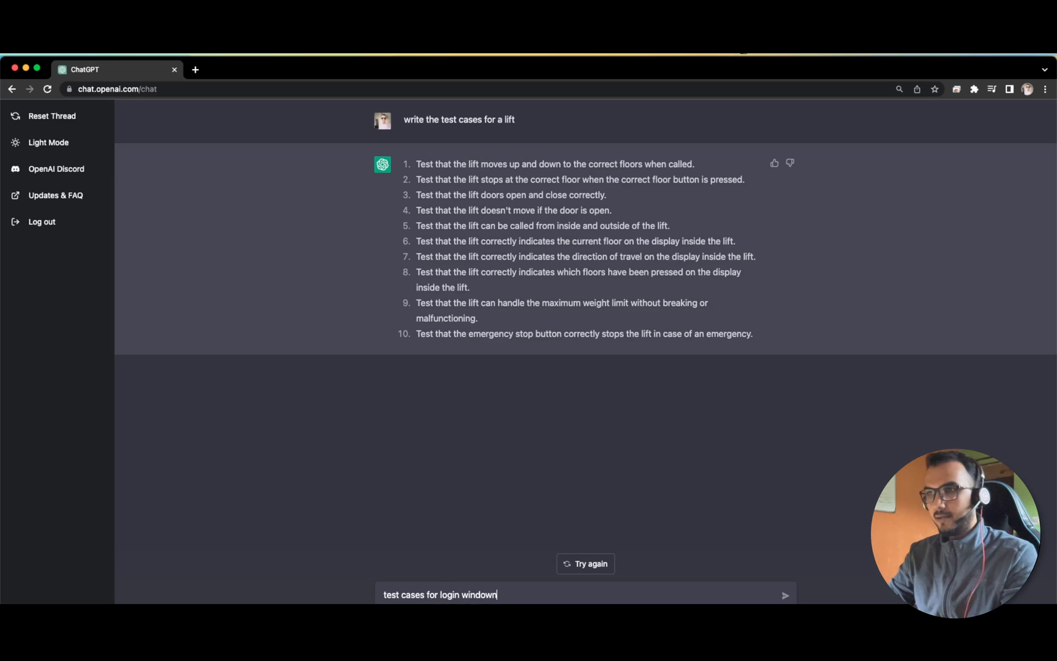
text(application)
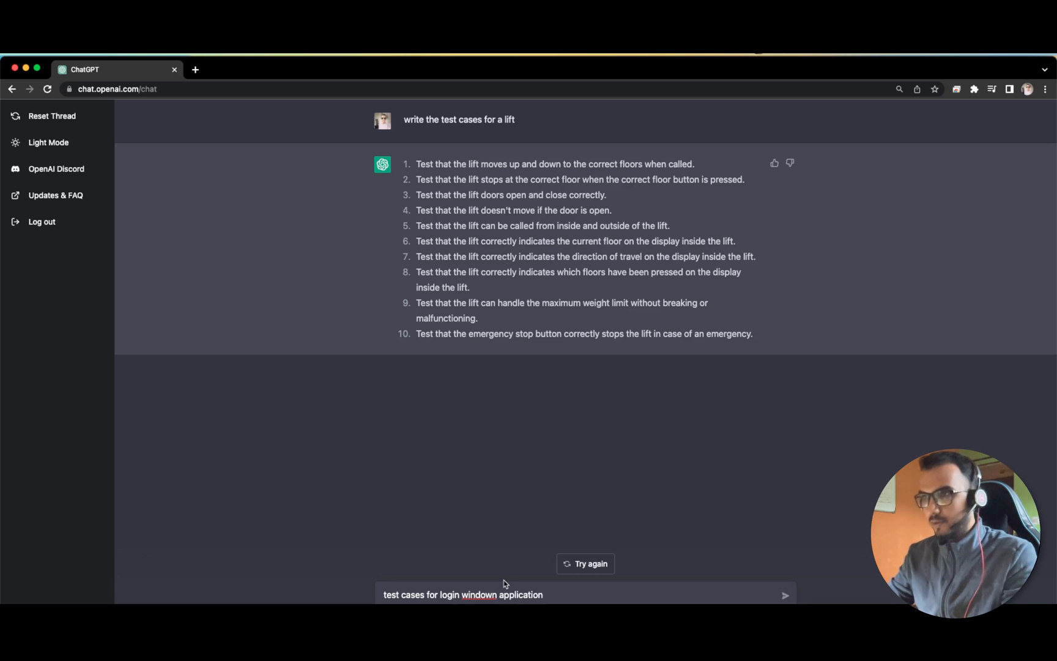
click(788, 595)
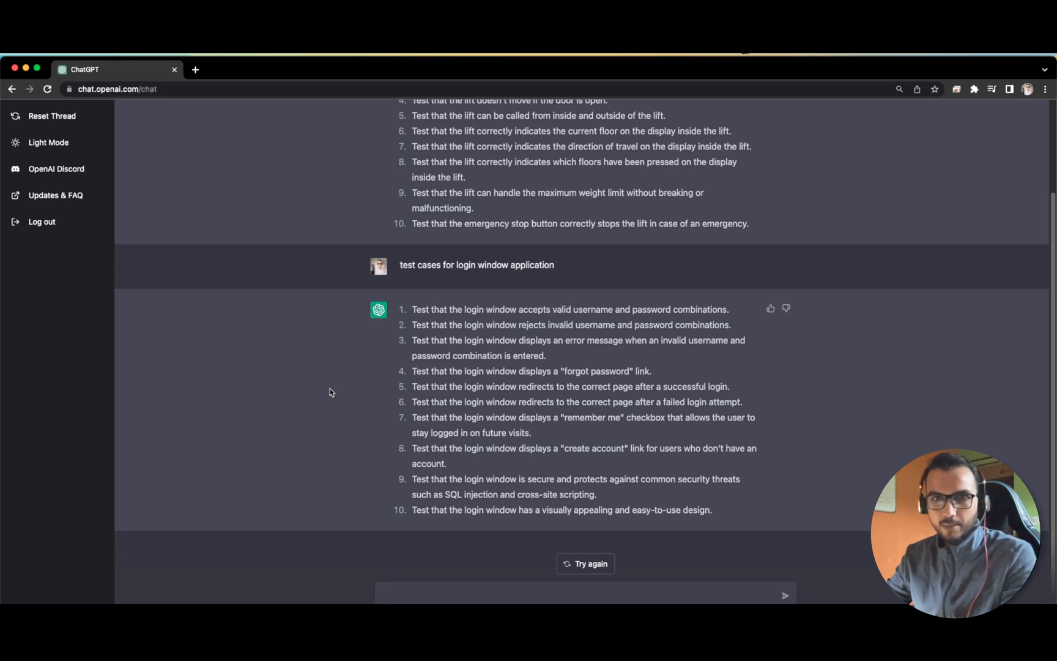
mouse_move(350, 392)
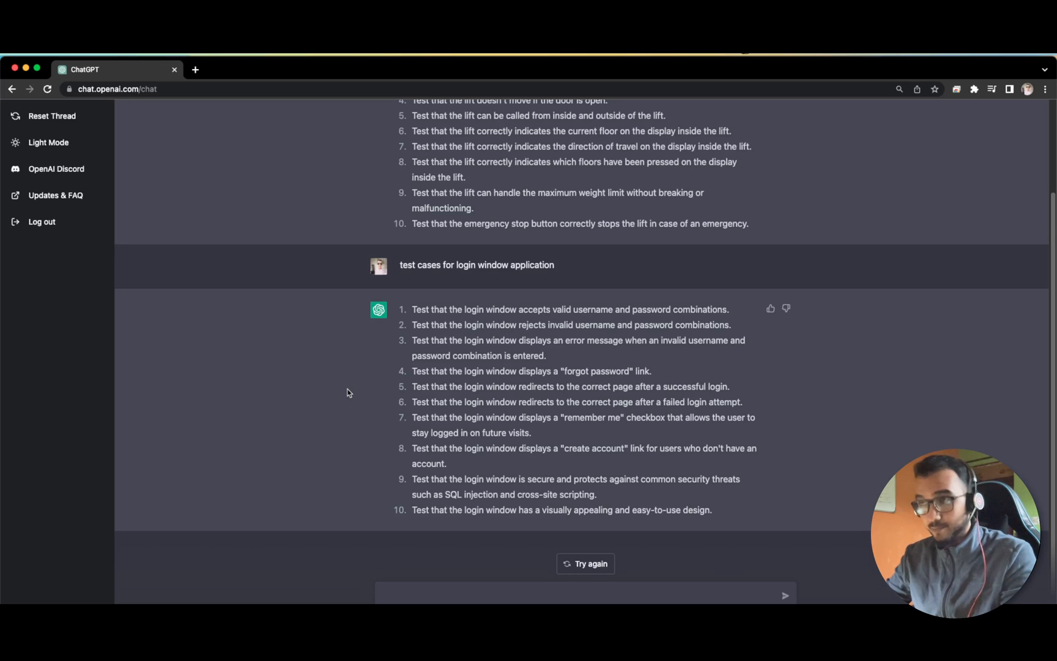
click(441, 599)
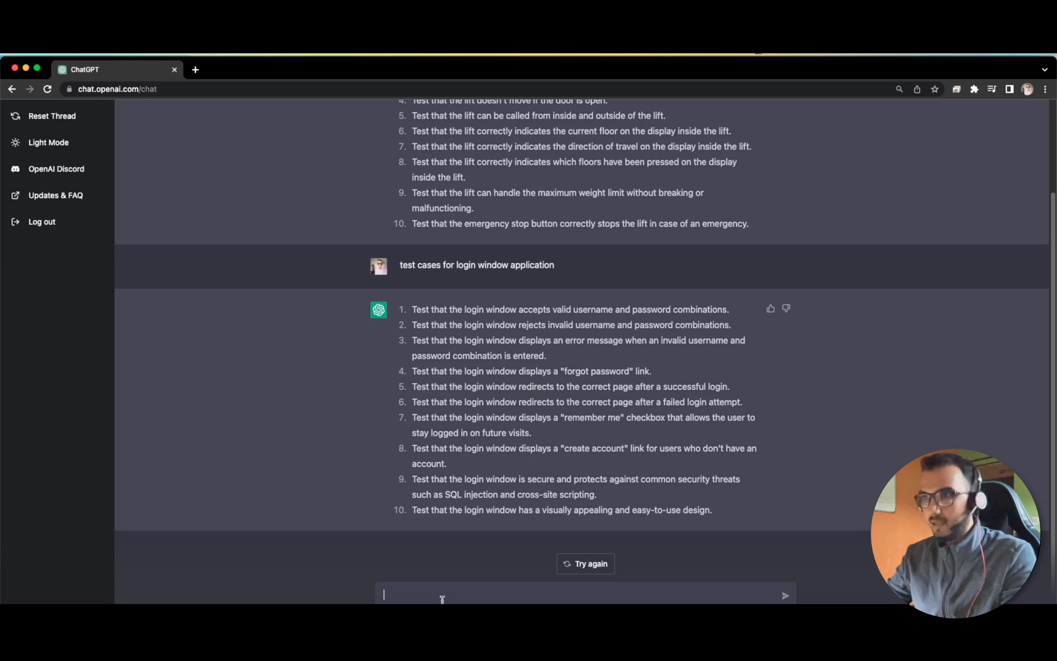
mouse_move(399, 517)
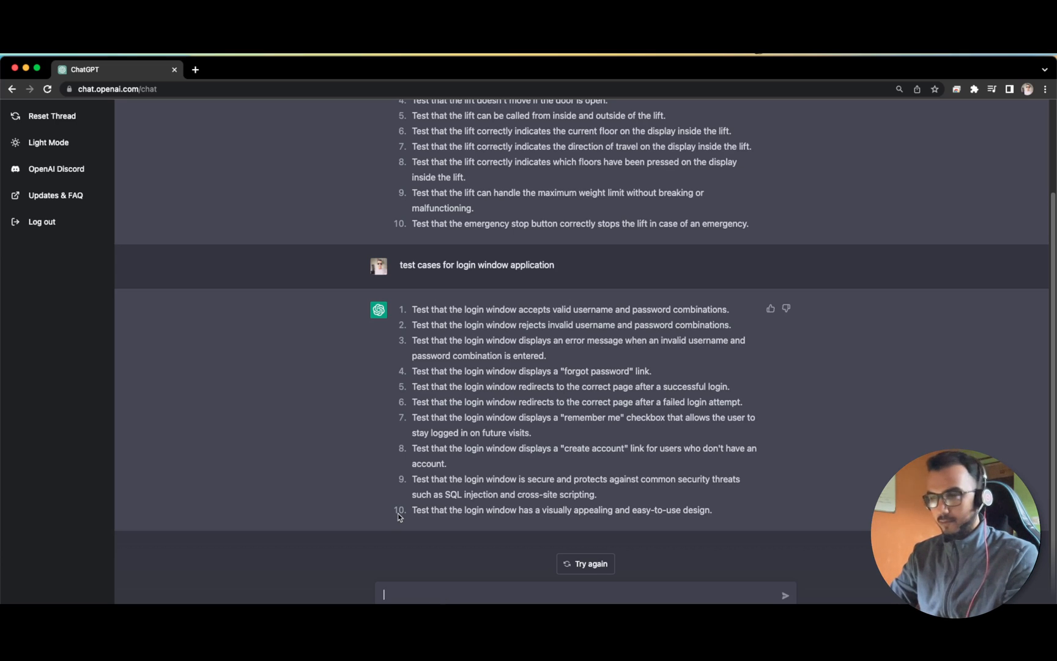
- Send 'How to learn automation testing' and scroll through the seven-step answer
text(H)
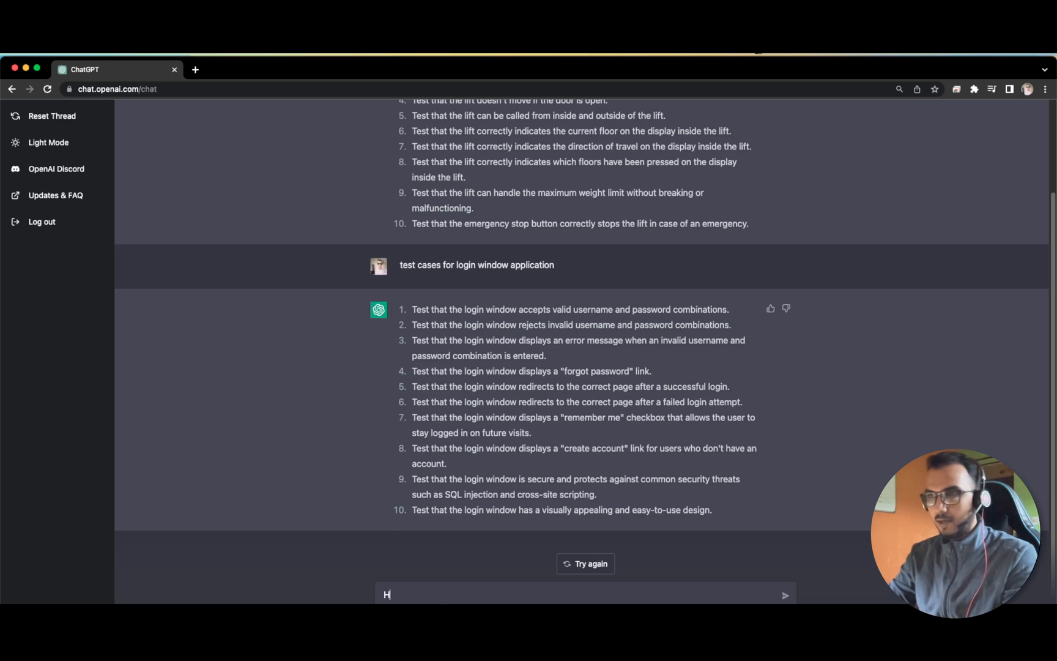
text(ow to learn au)
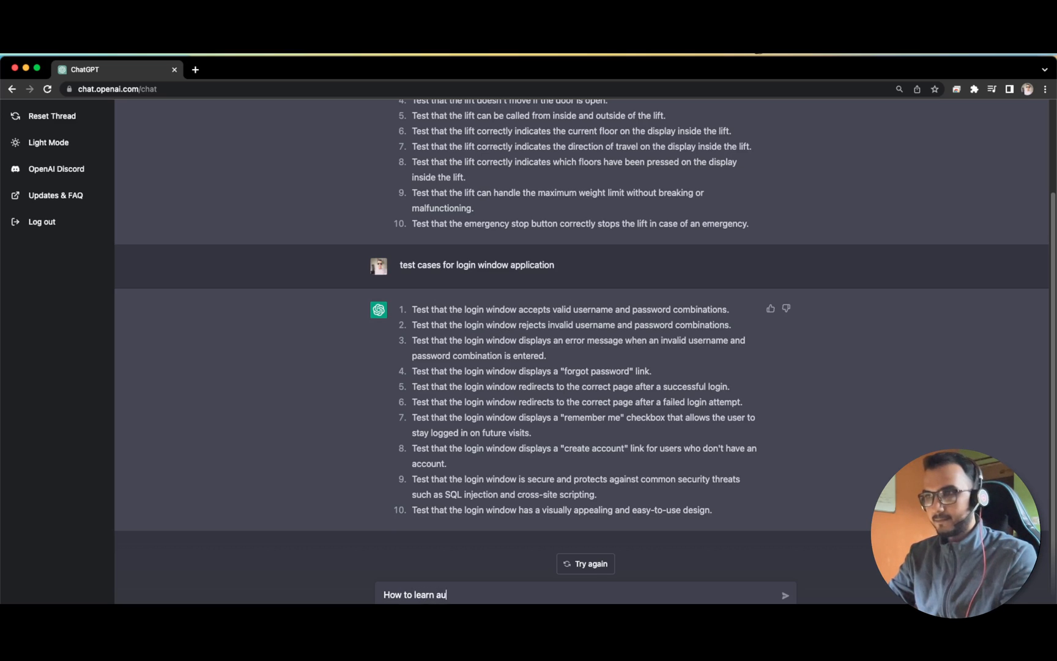
key(Enter)
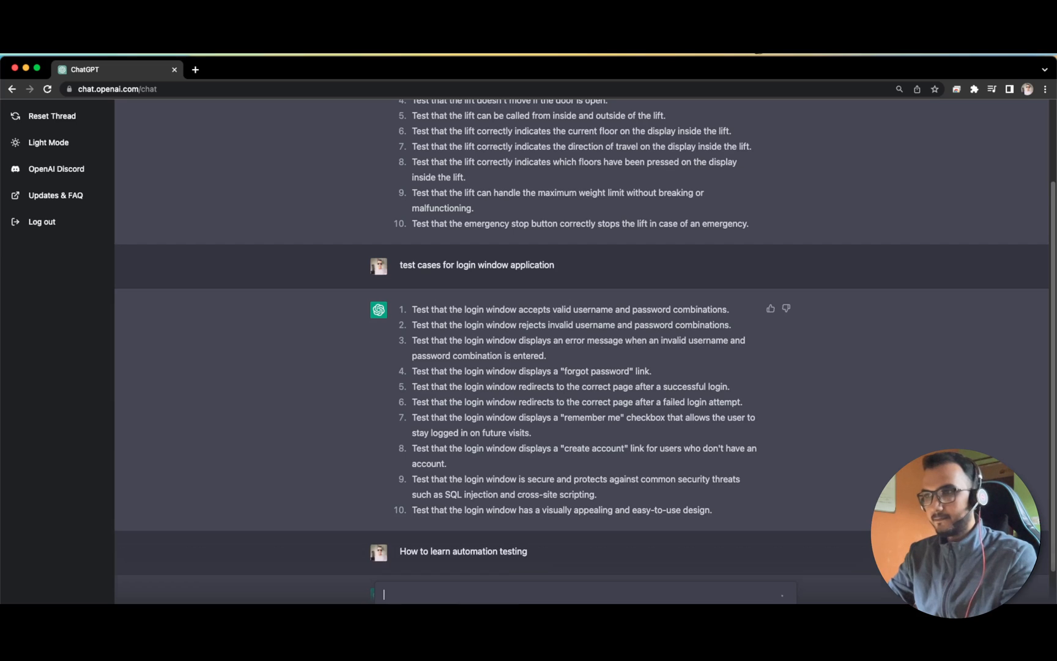
scroll(down, 3)
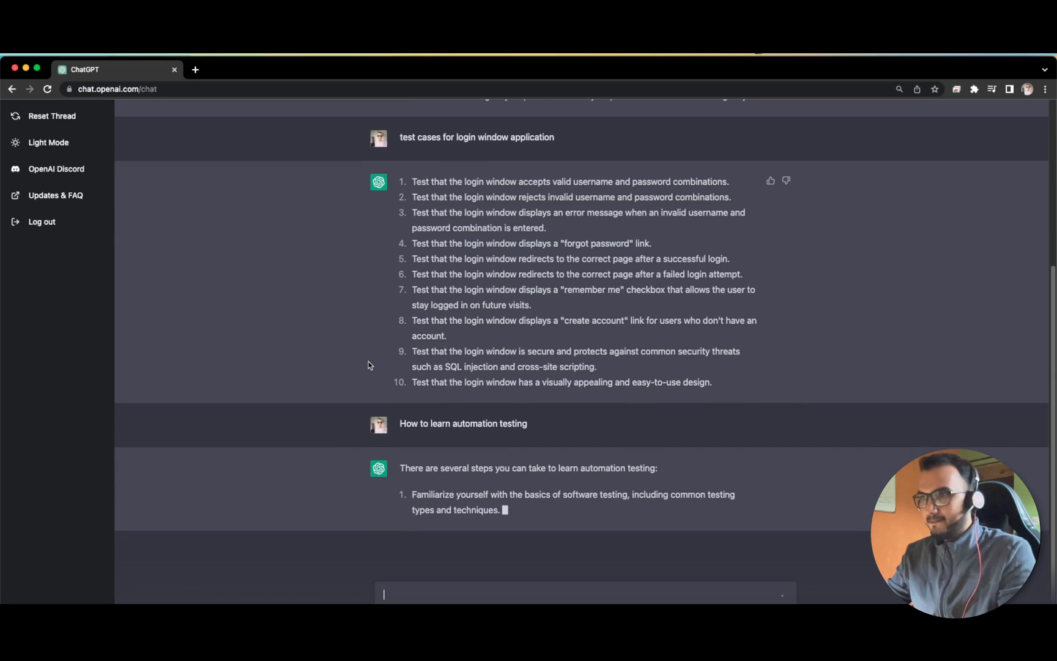
scroll(down, 3)
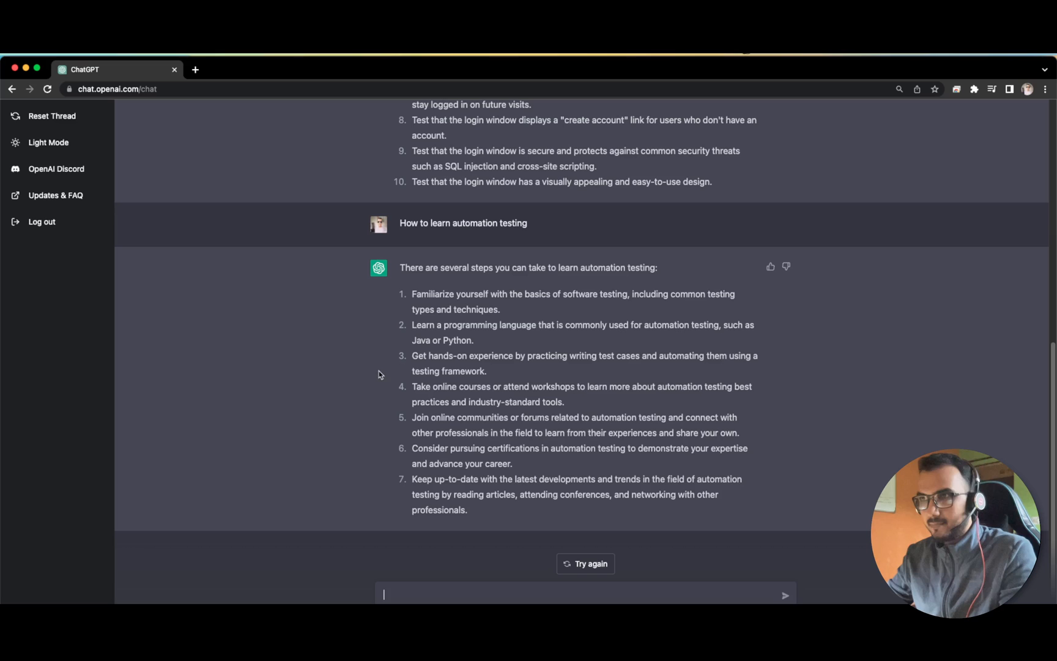
mouse_move(376, 411)
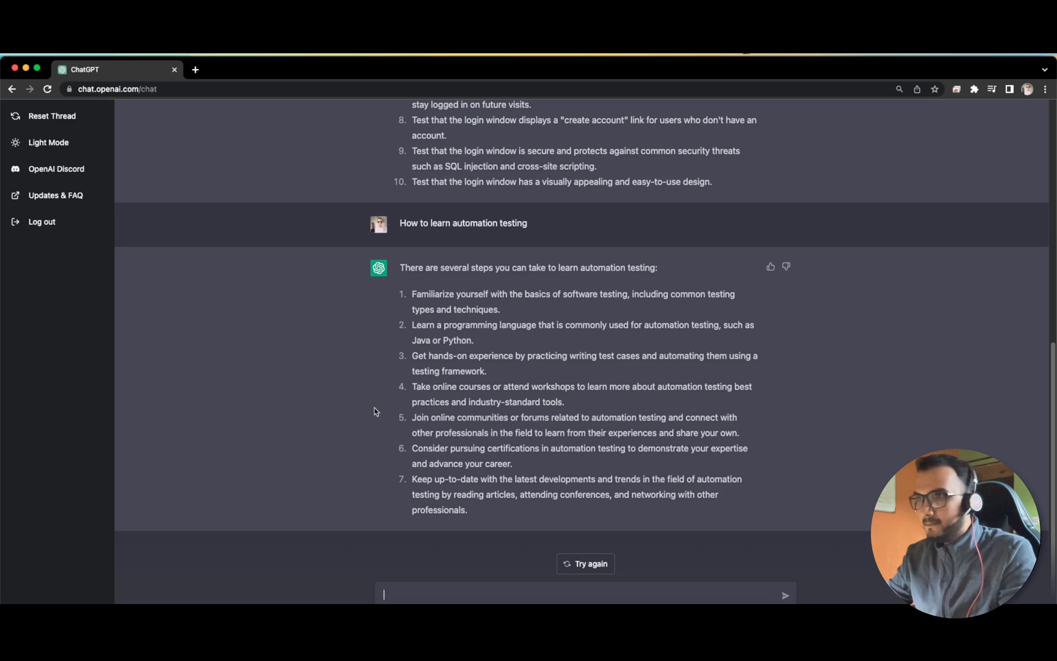
- Highlight parts of the advice, including reading articles and attending conferences, then clear it
drag(411, 417, 546, 417)
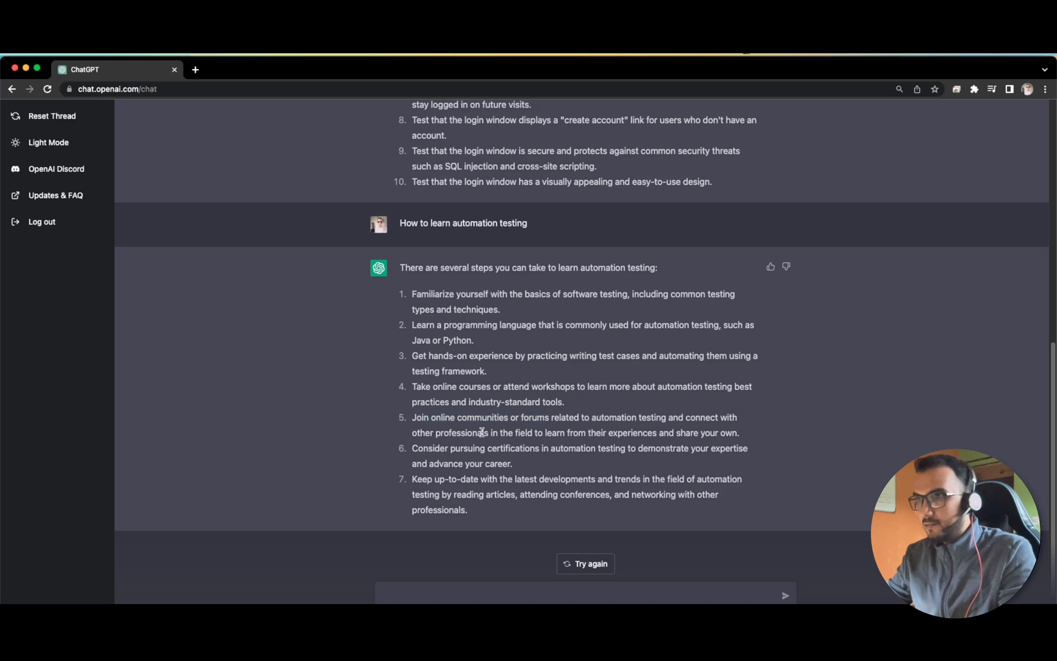
mouse_move(587, 445)
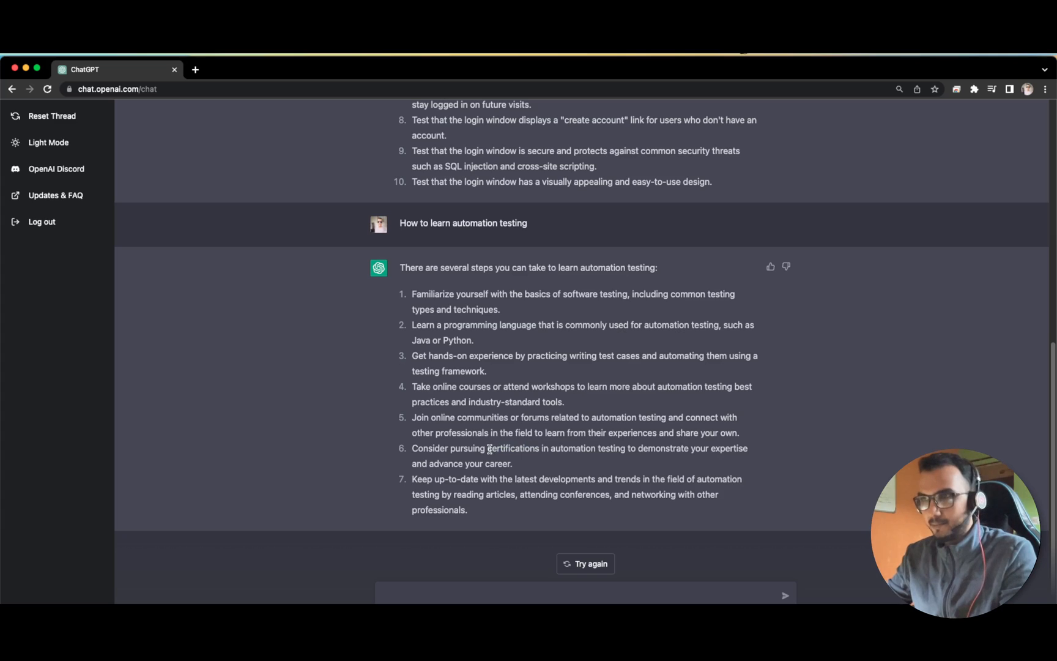
double_click(509, 448)
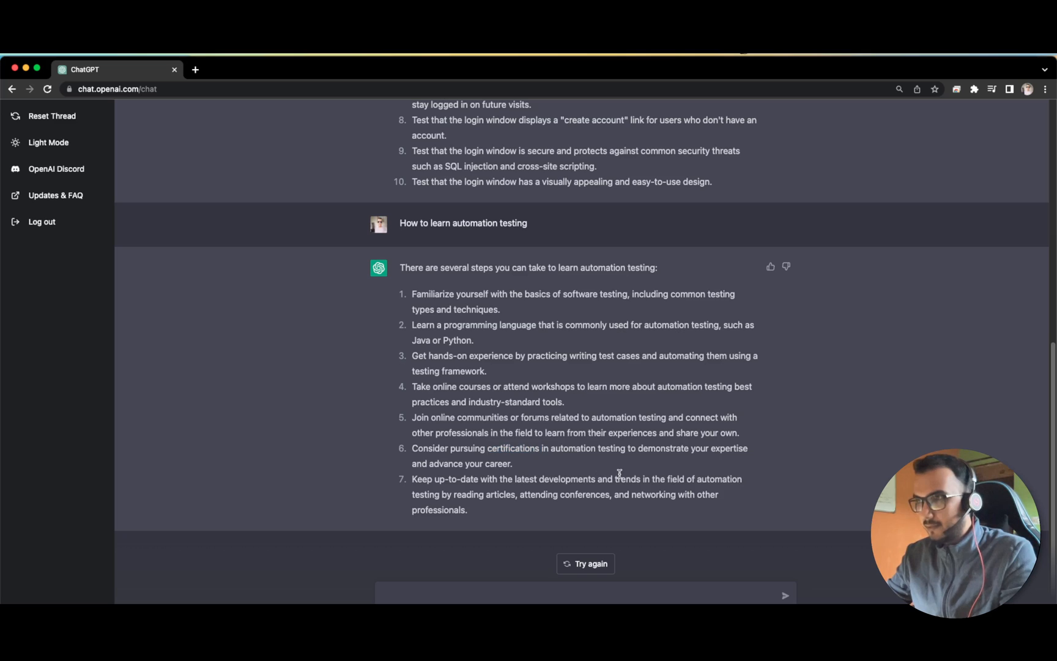
drag(586, 478, 701, 479)
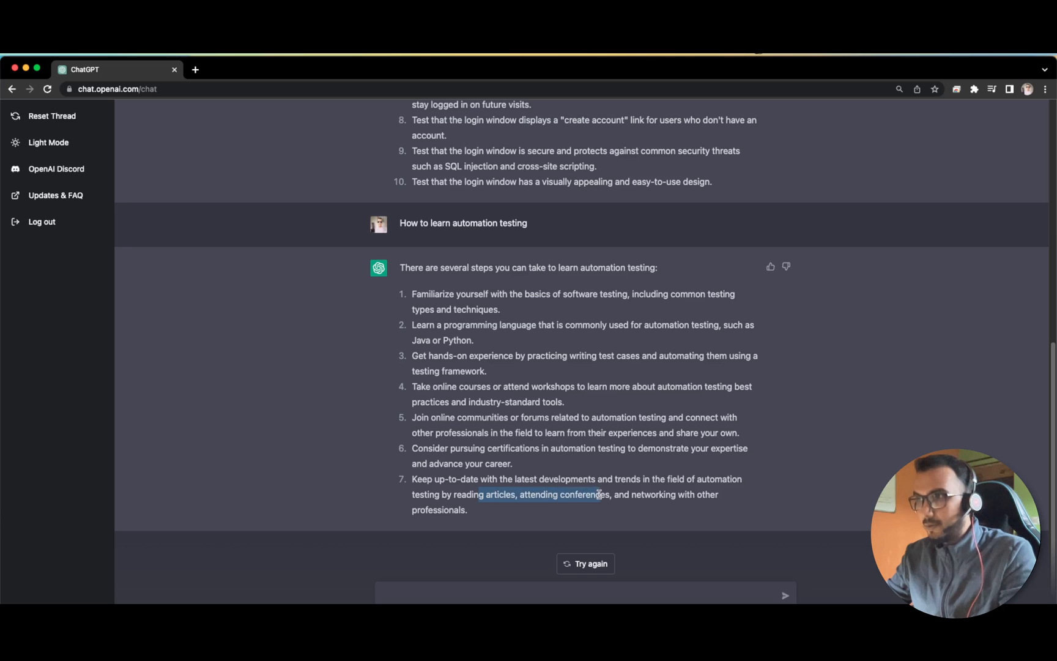
click(575, 498)
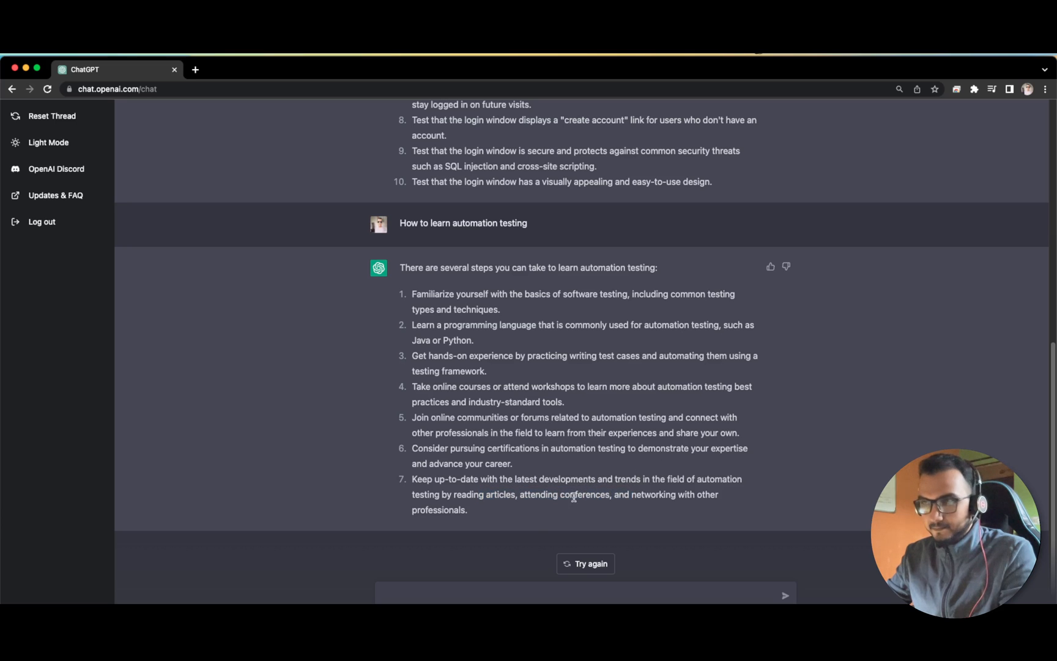
click(479, 607)
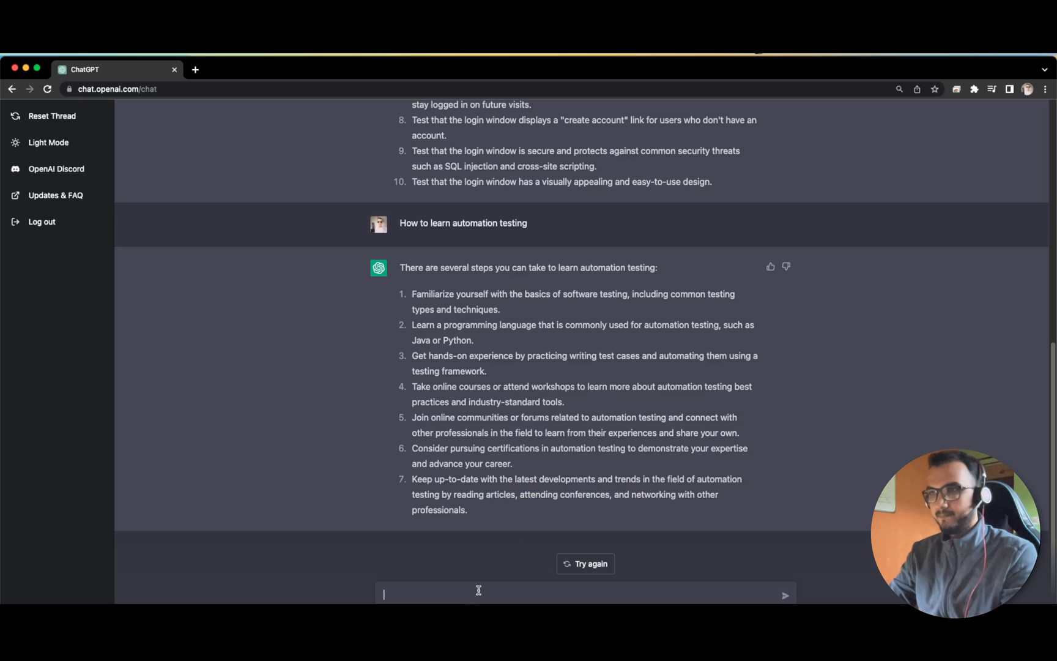
- Send 'Write a selenium code to open flipkart' and view the Chrome and Firefox Python snippets
text(Write a)
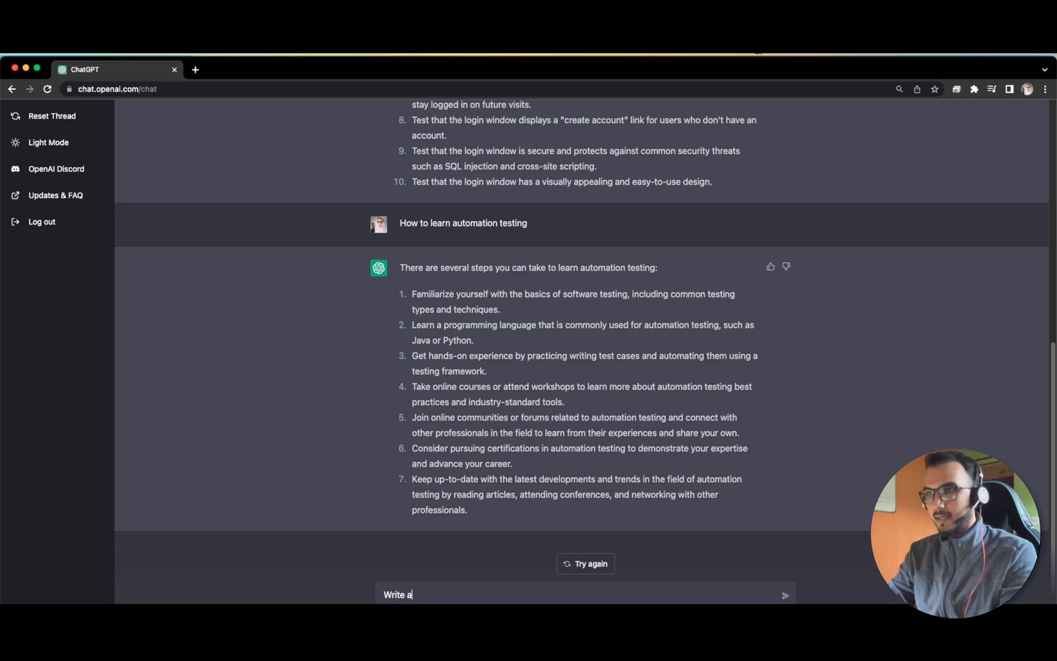
text(cod)
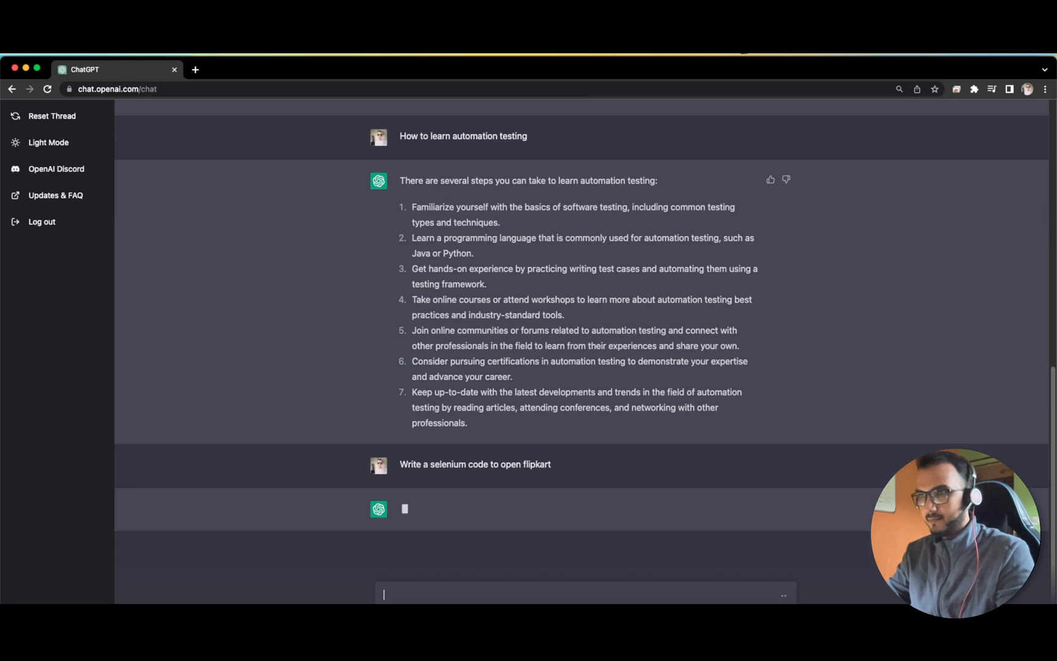
mouse_move(597, 437)
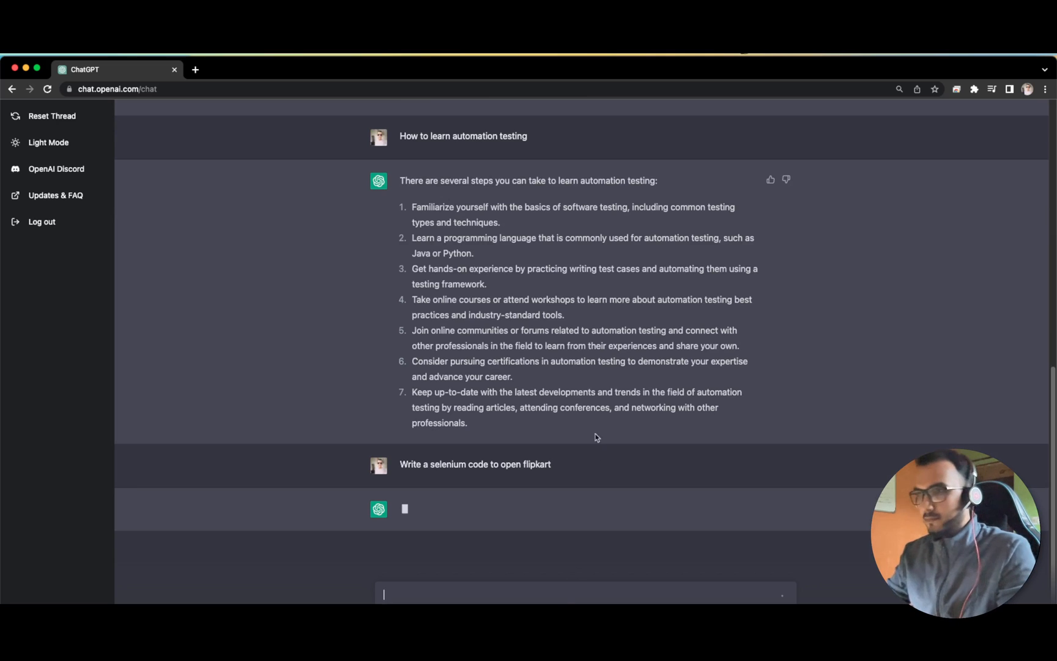
mouse_move(587, 426)
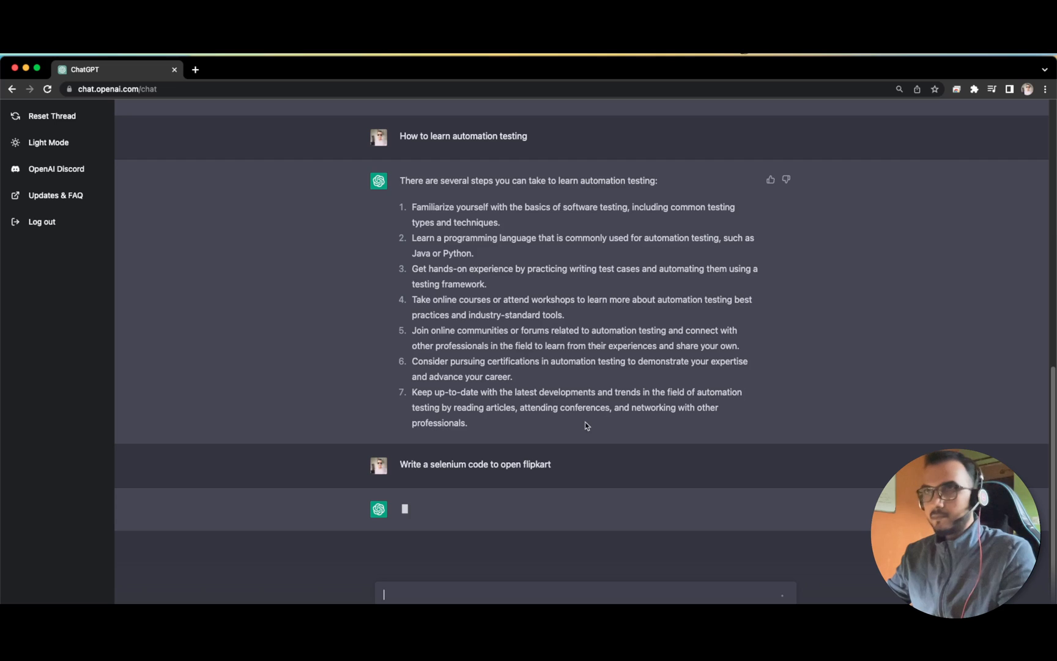
mouse_move(502, 479)
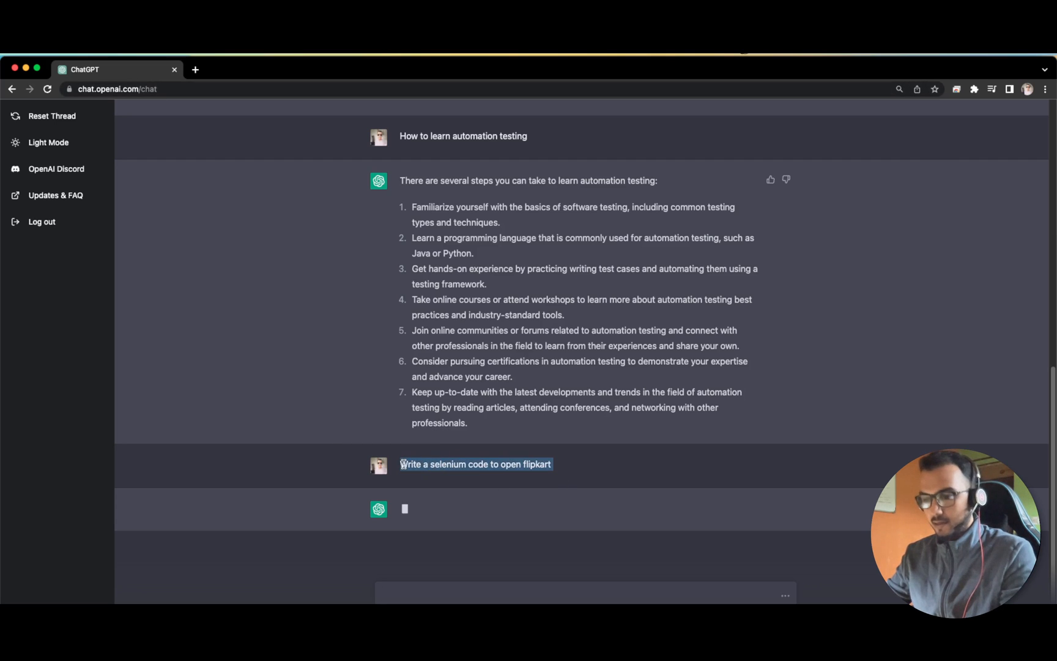
mouse_move(422, 355)
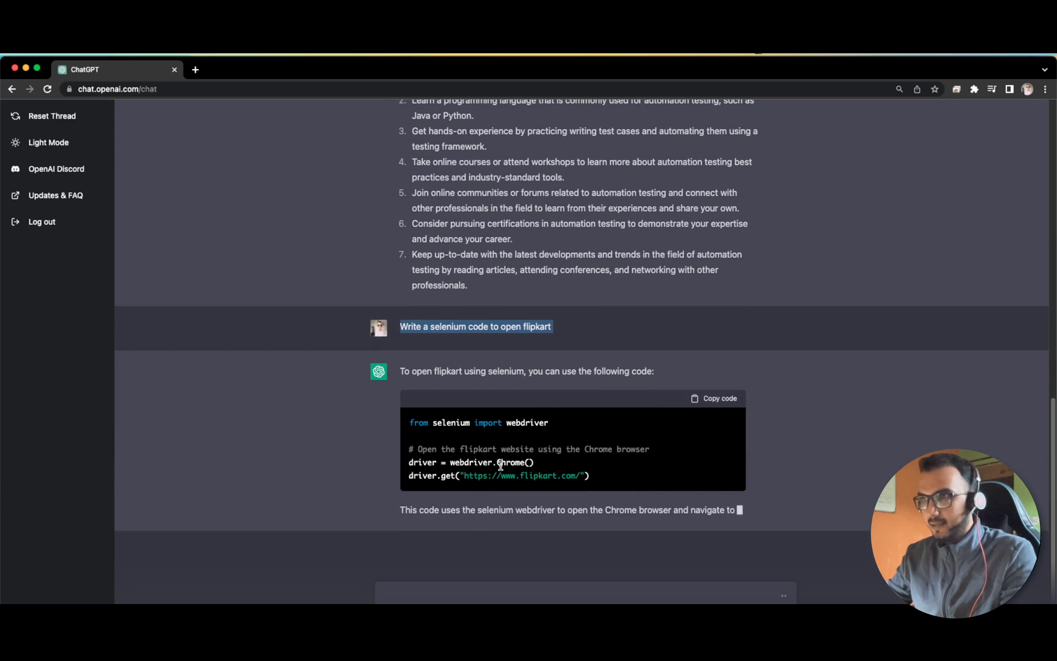
scroll(down, 3)
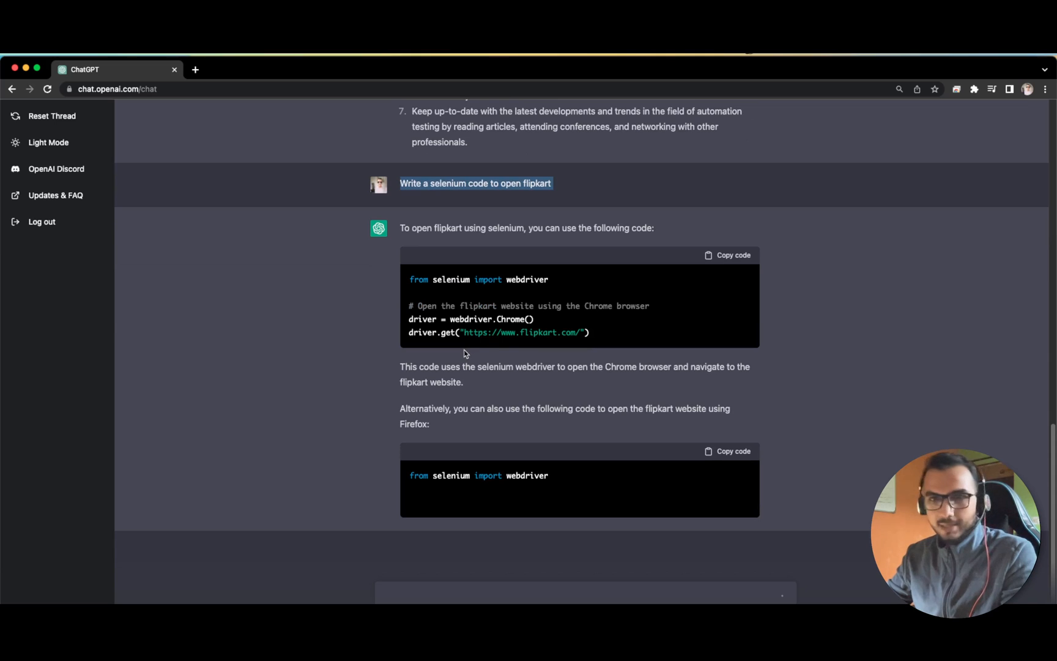
scroll(down, 3)
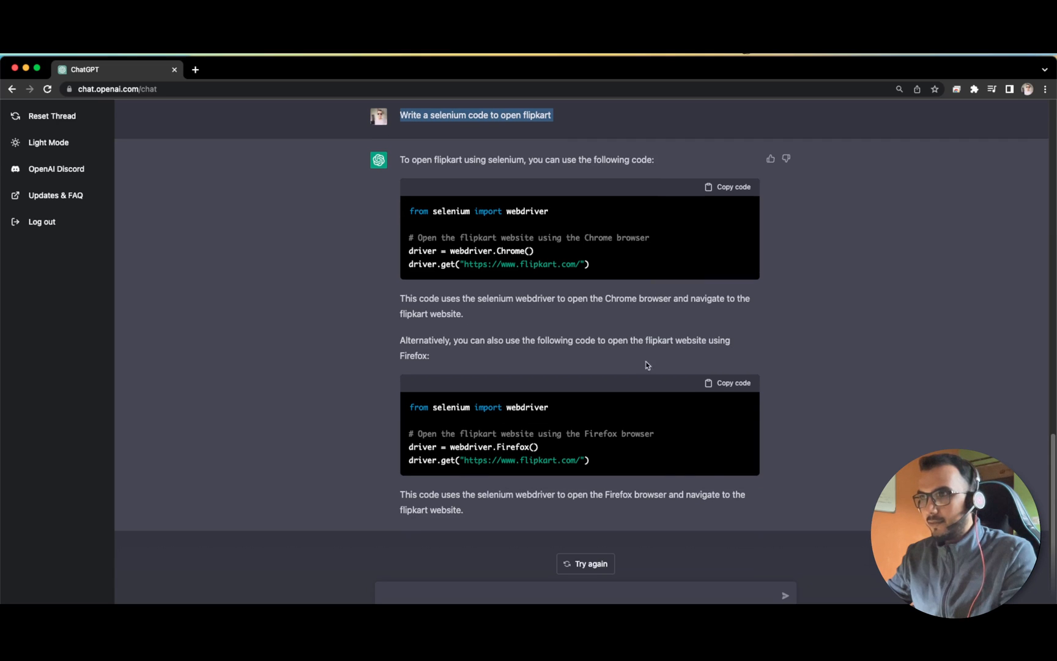
mouse_move(522, 446)
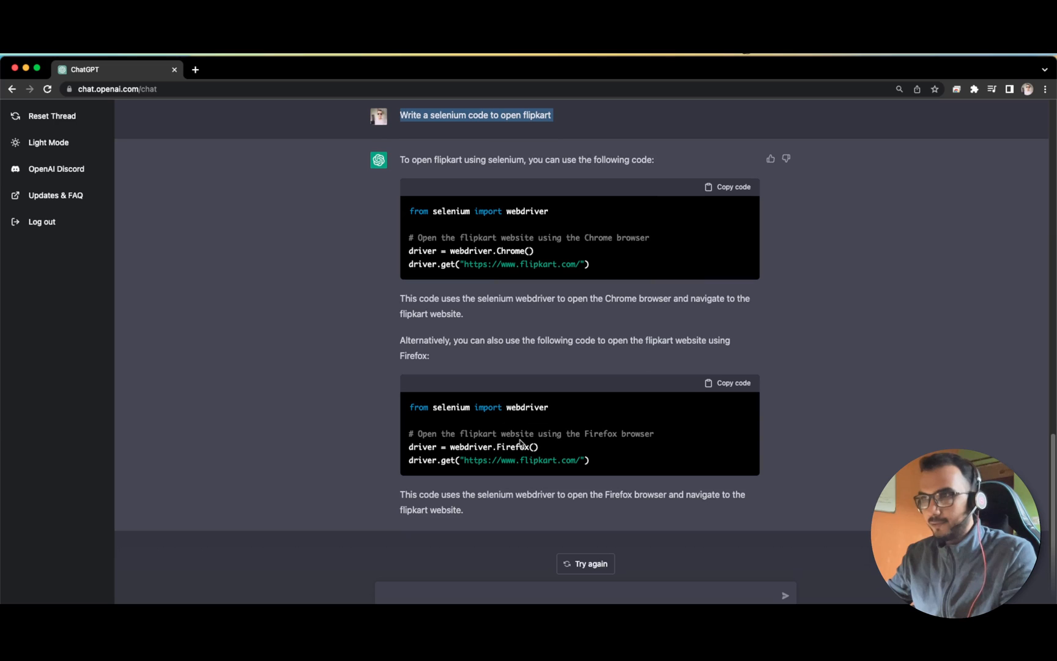
mouse_move(510, 443)
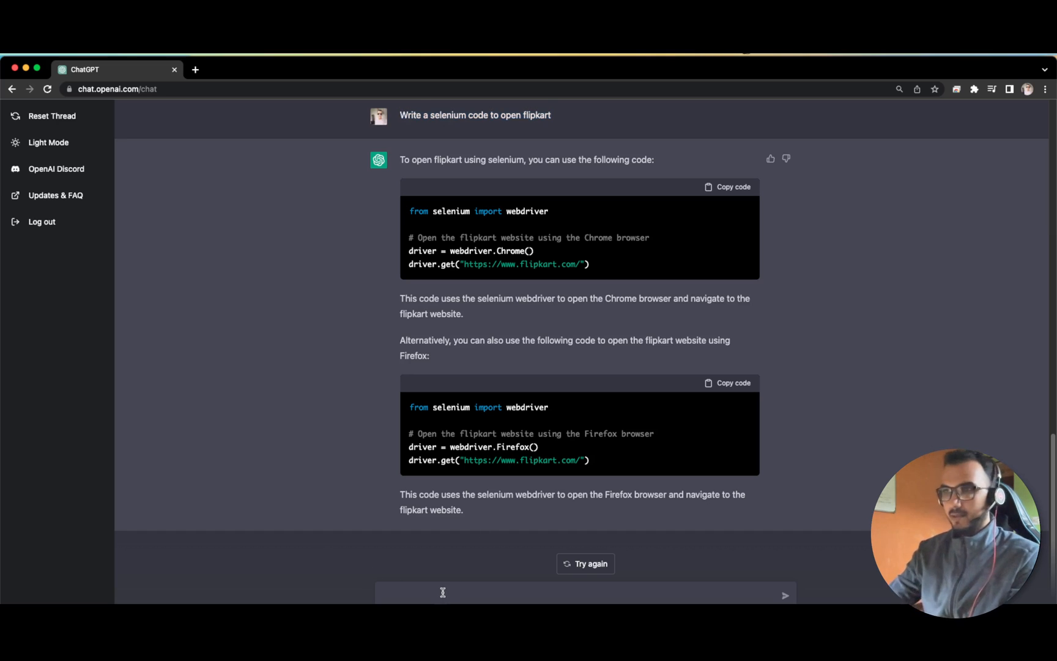
mouse_move(364, 570)
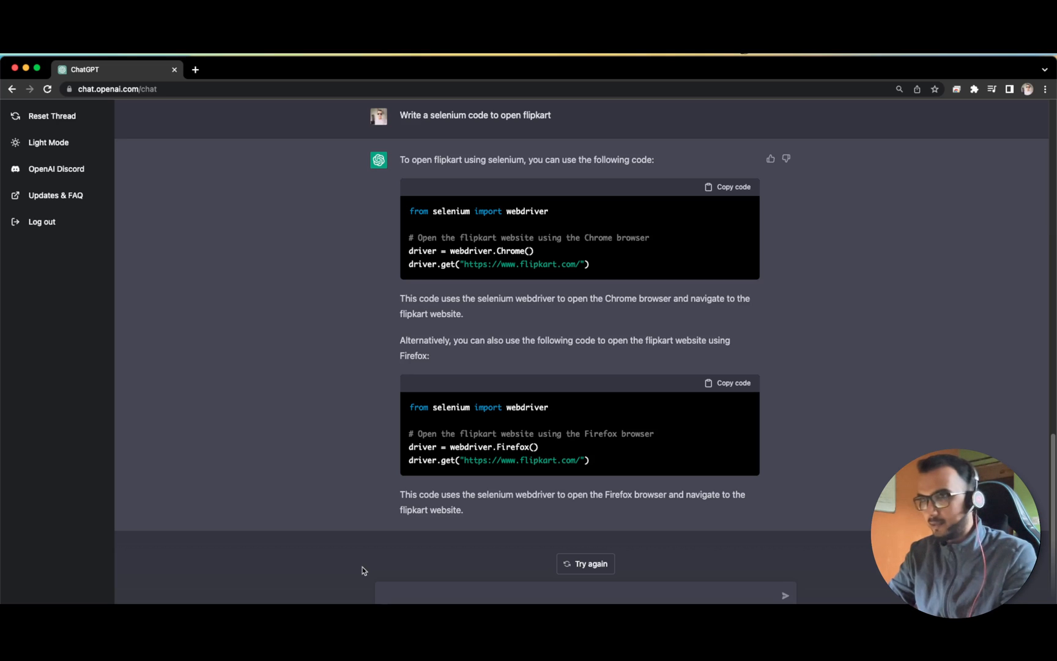
- Send 'write a selenium code to open flipkart in java script', correcting the prompt mid-typing
text(write a code to op)
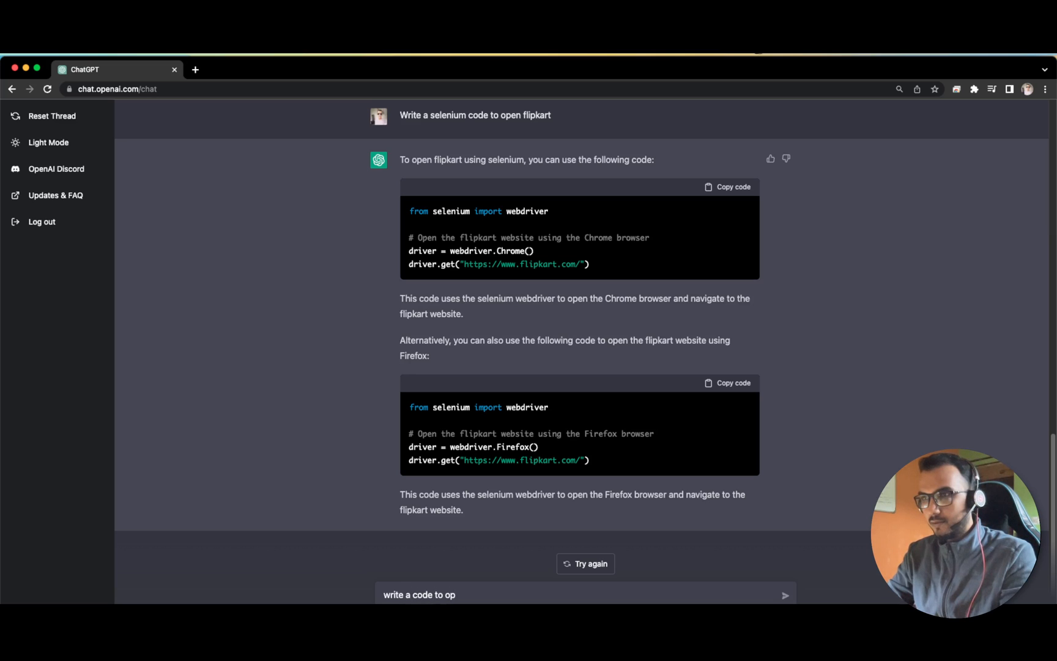
key(Backspace)
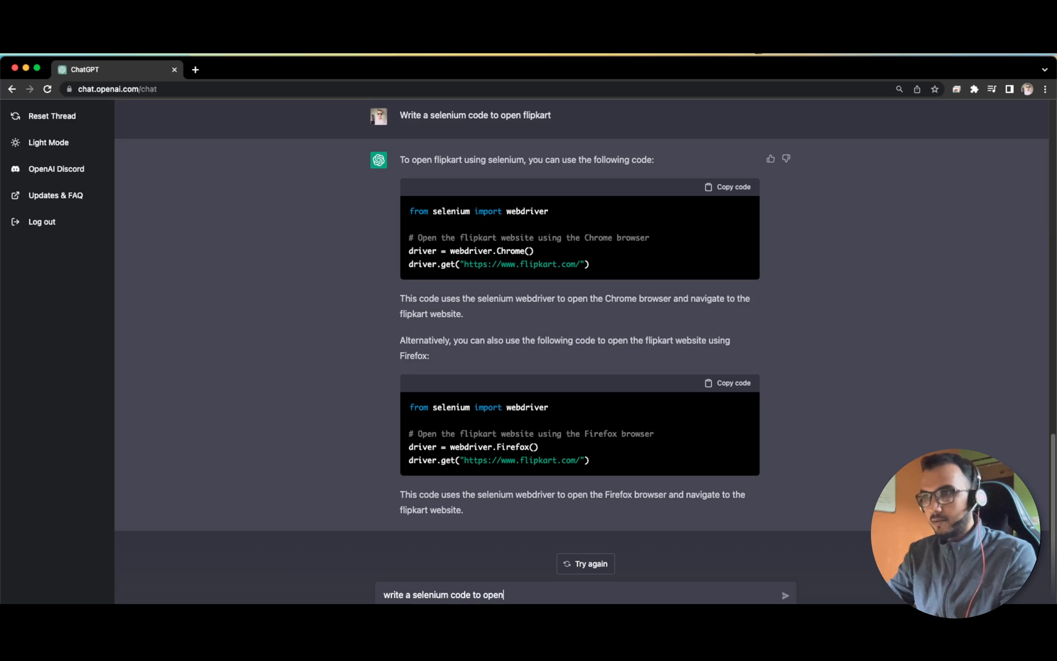
text(flipkart in java)
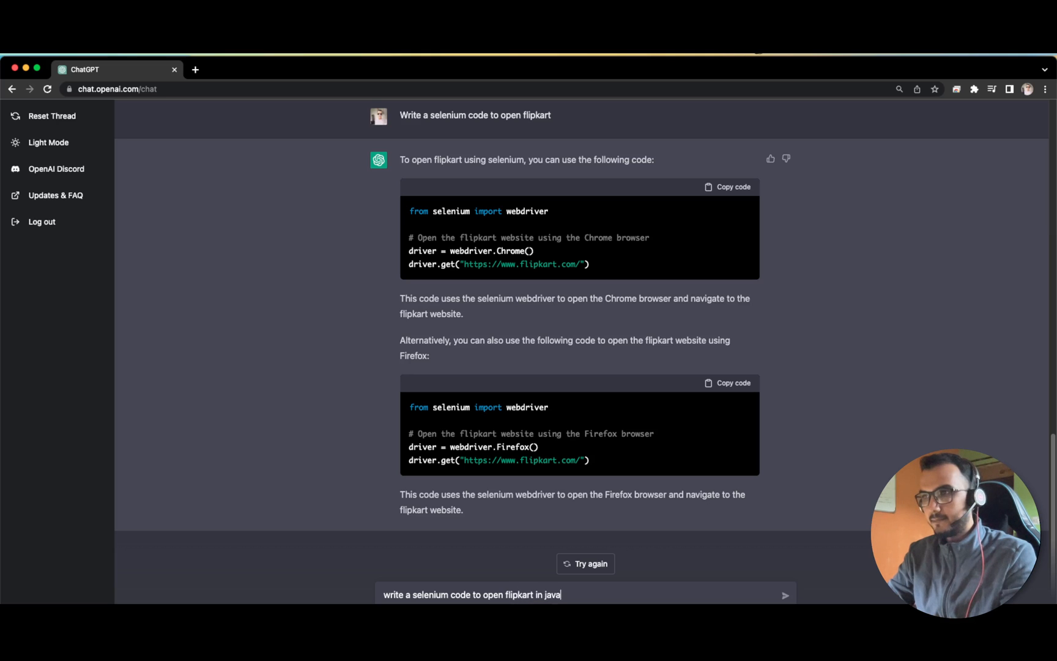
key(Enter)
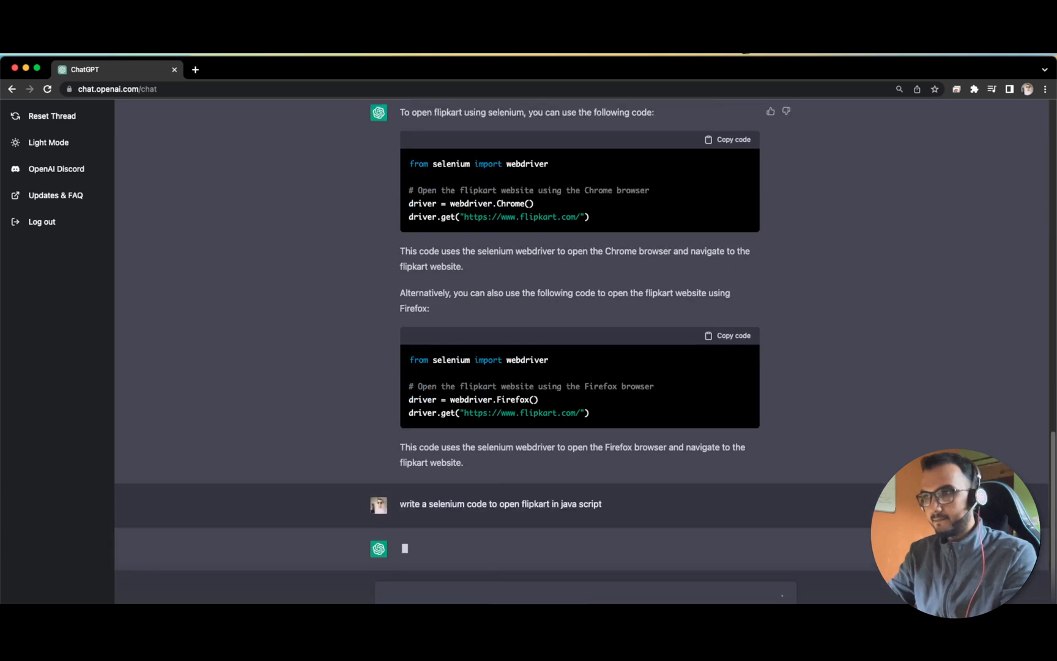
- Scroll through the JavaScript selenium-webdriver code blocks for Firefox and Chrome
scroll(down, 3)
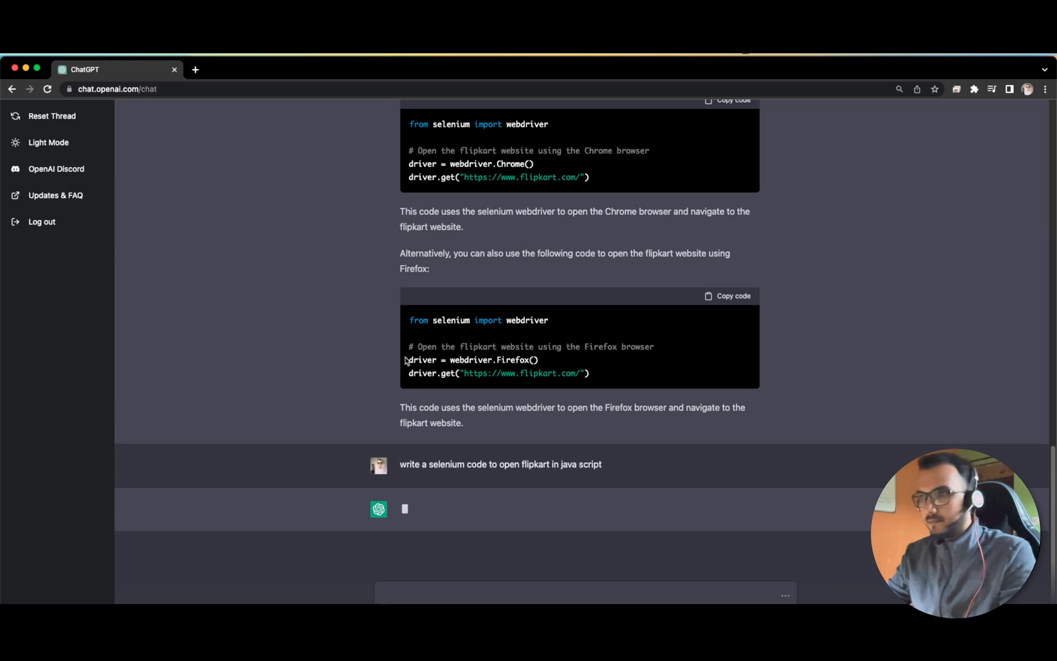
mouse_move(362, 371)
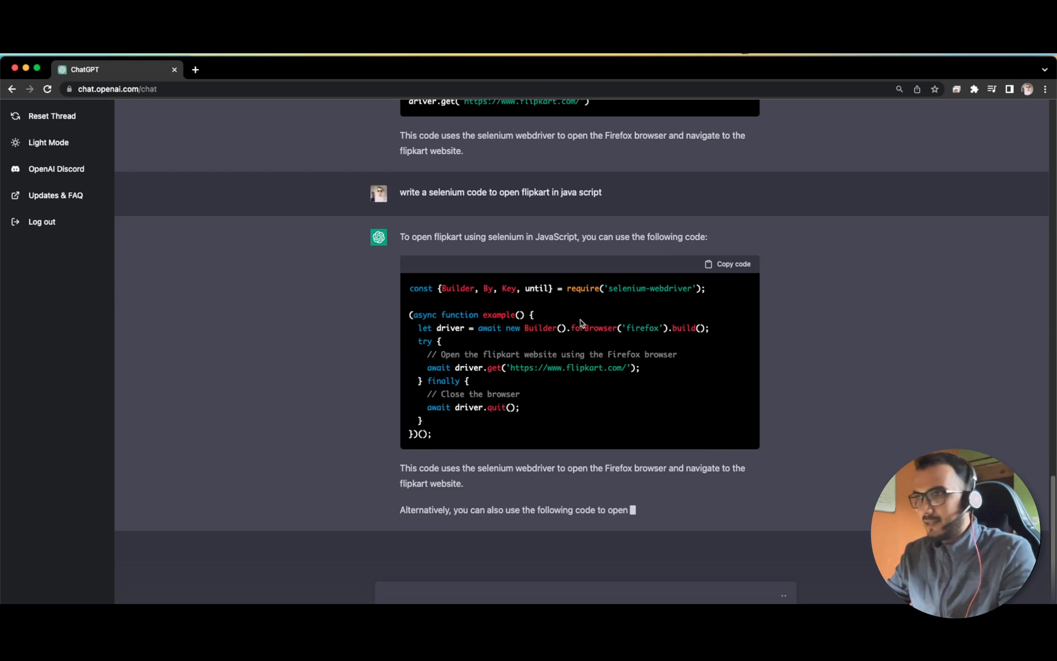
scroll(down, 3)
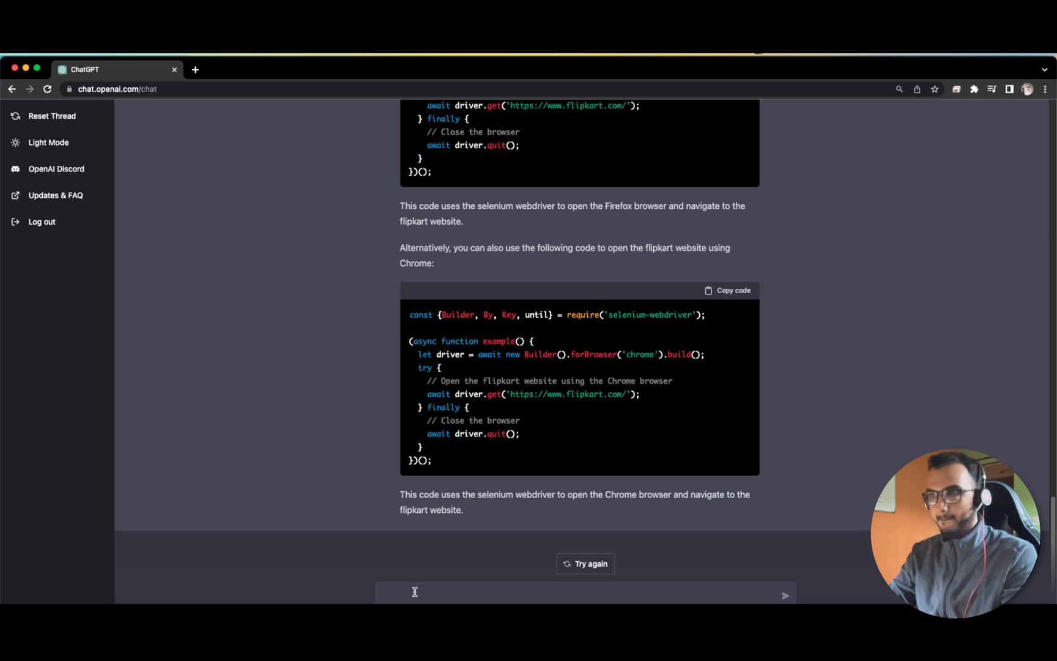
- Send 'How to get in Google as a QA' and read the ten-step answer
text(How to)
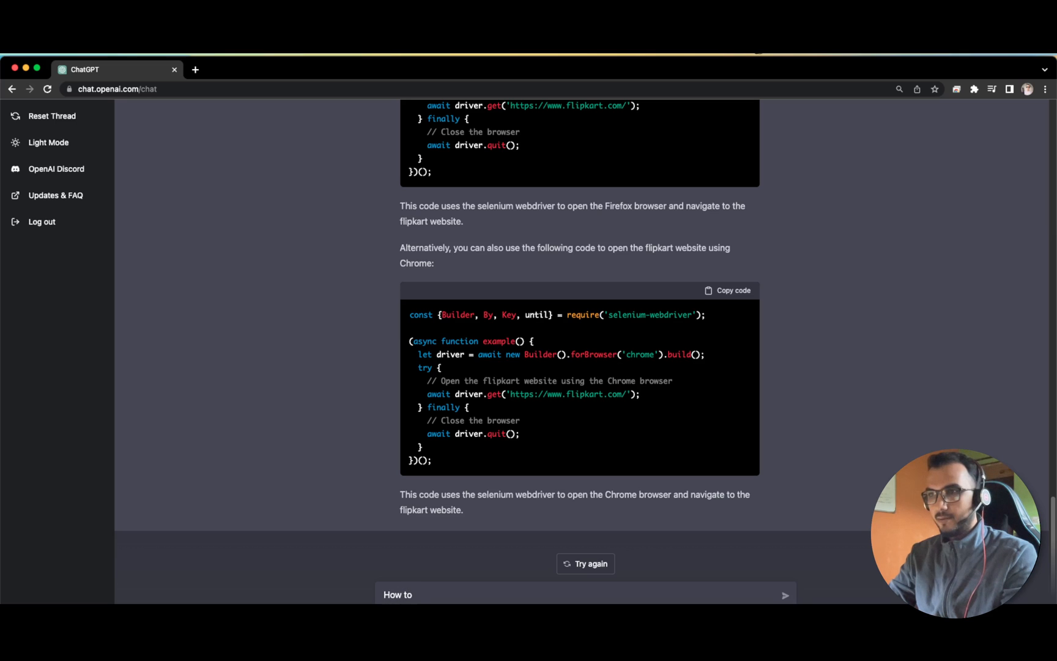
text(ge)
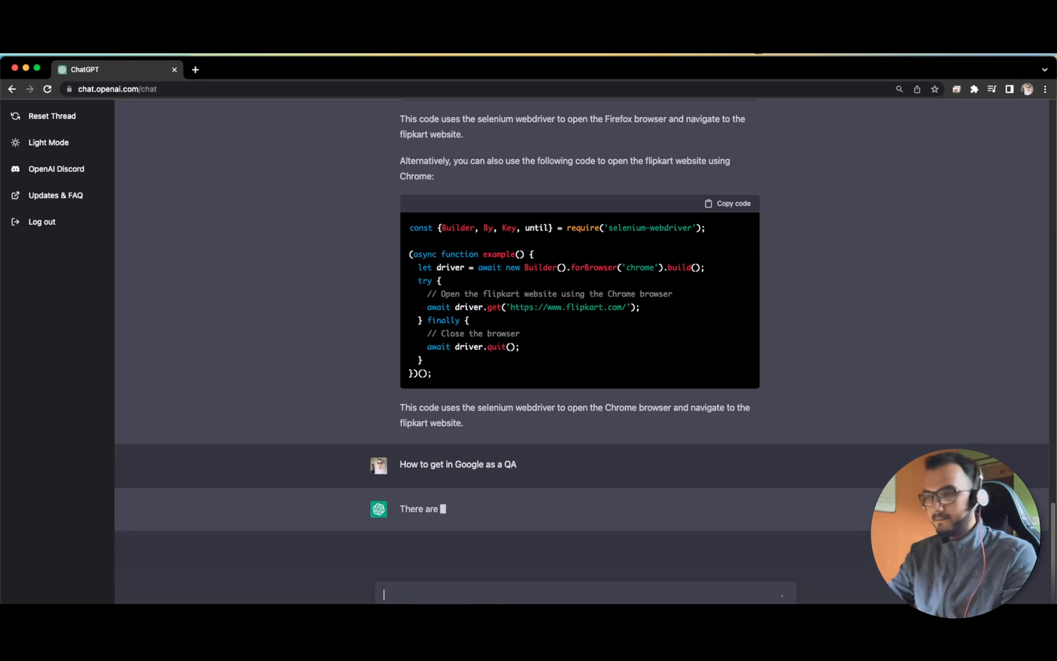
scroll(down, 3)
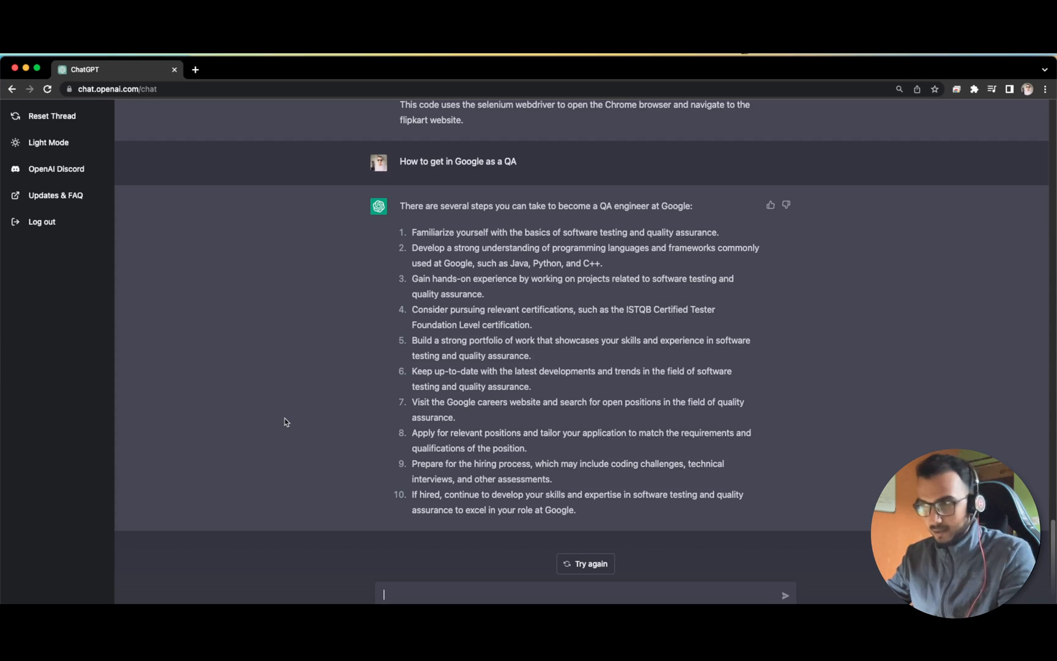
mouse_move(446, 579)
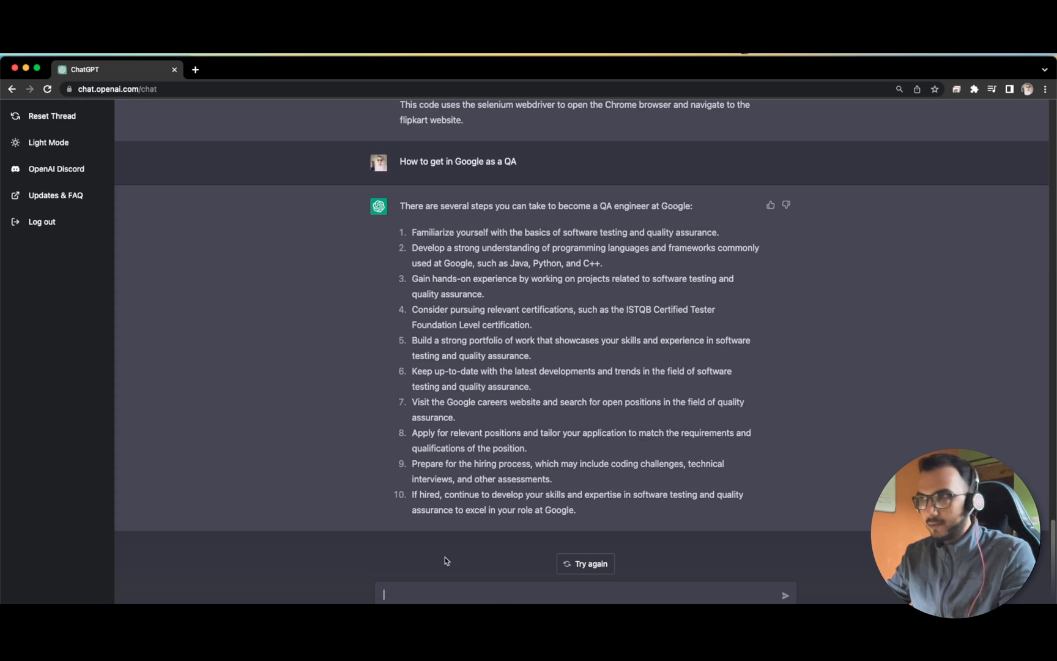
mouse_move(475, 597)
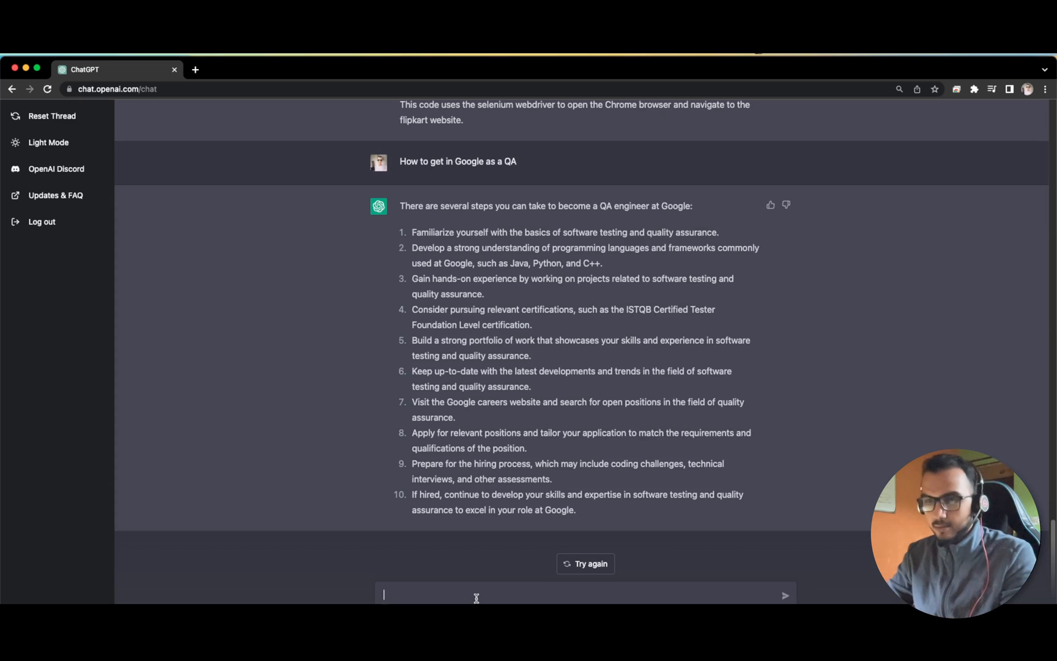
- Send 'Pick the test cases of ABC org and generate it for XYZ organisation', fixing the typo first
text(Pick the test cases of)
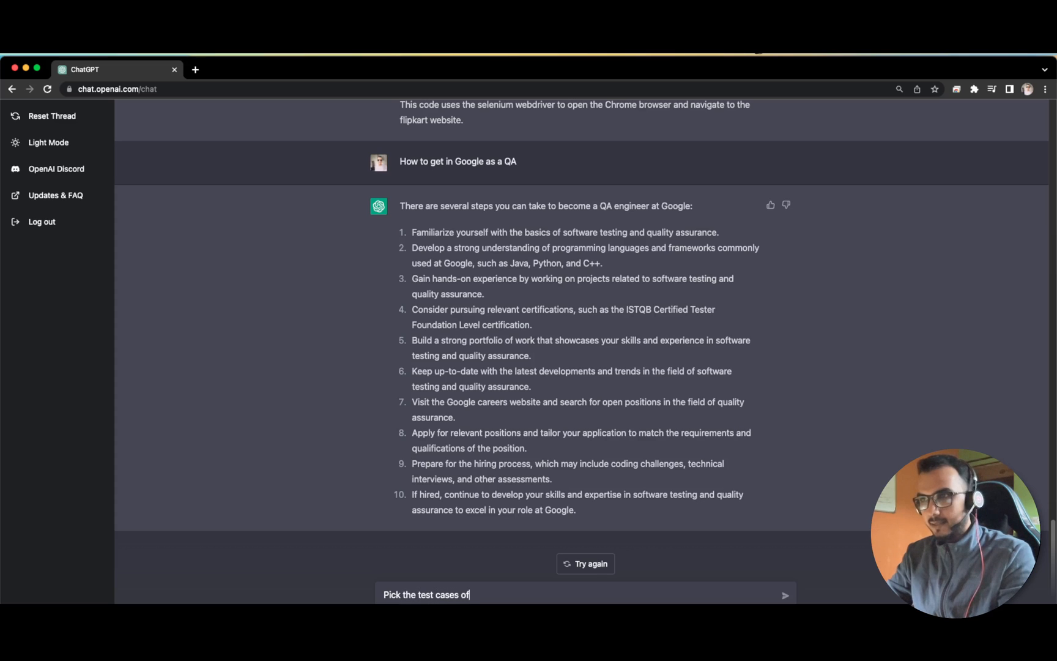
text(ABC org)
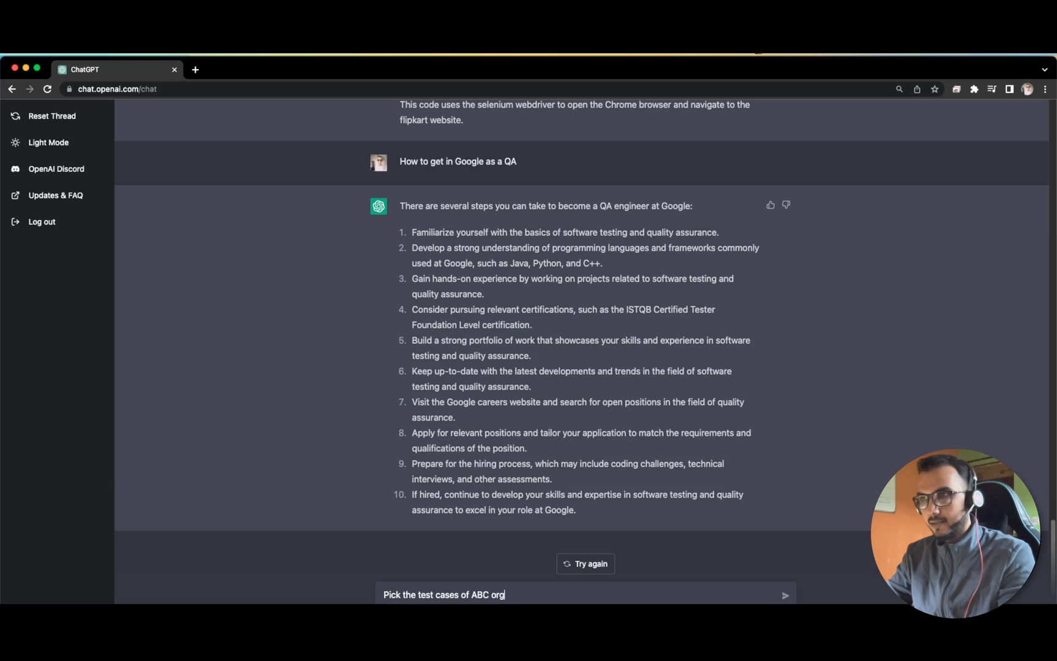
text(and)
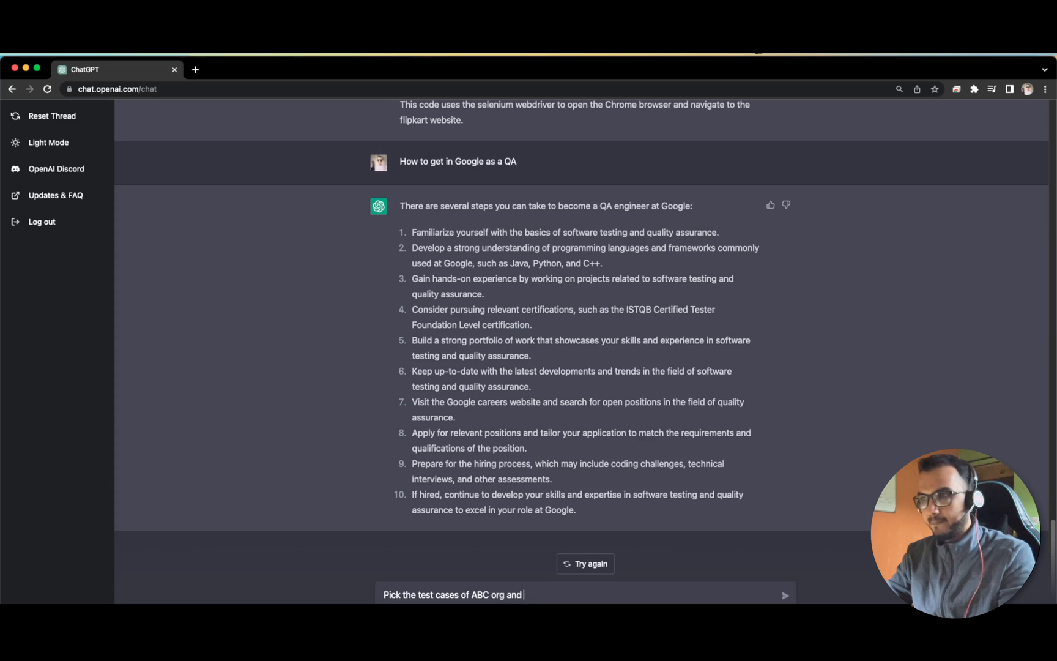
text(gne)
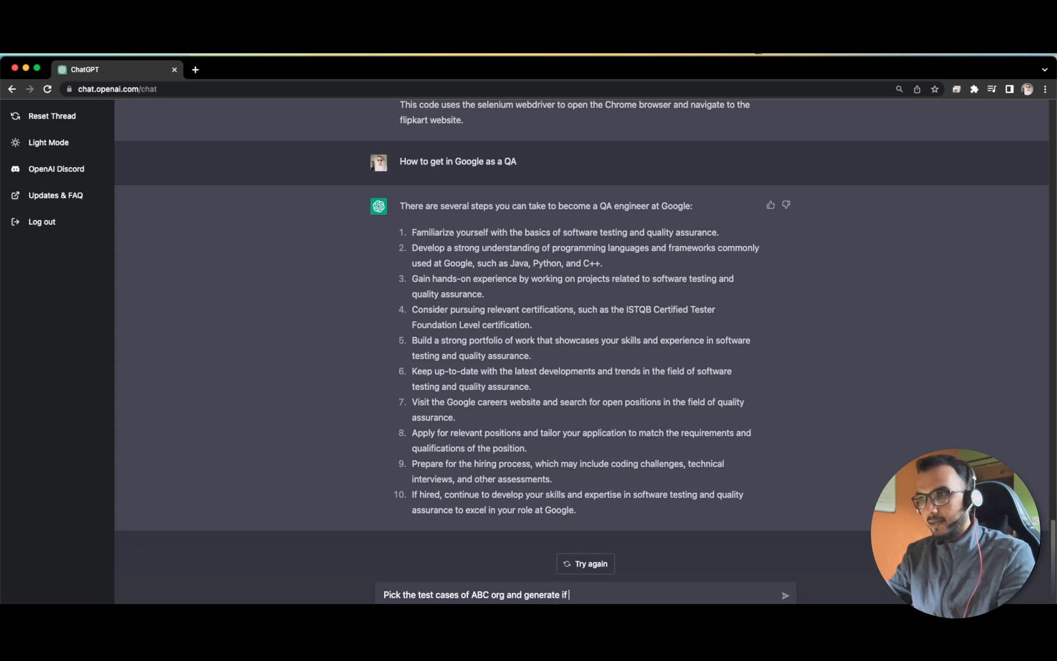
text(t for)
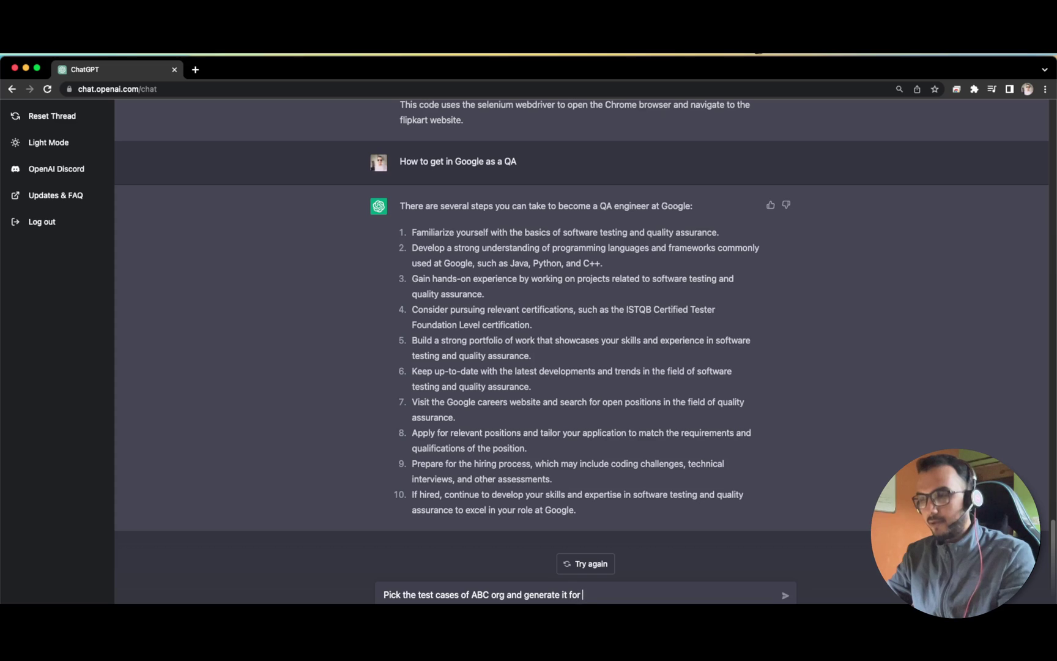
text(XYZ)
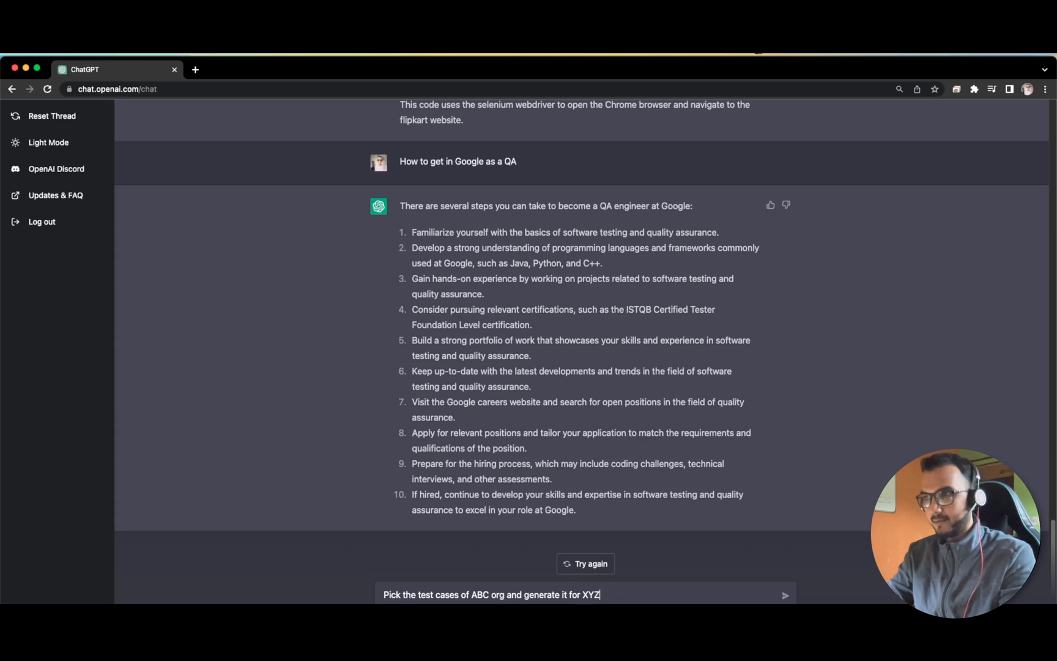
text(orgnaisaiot)
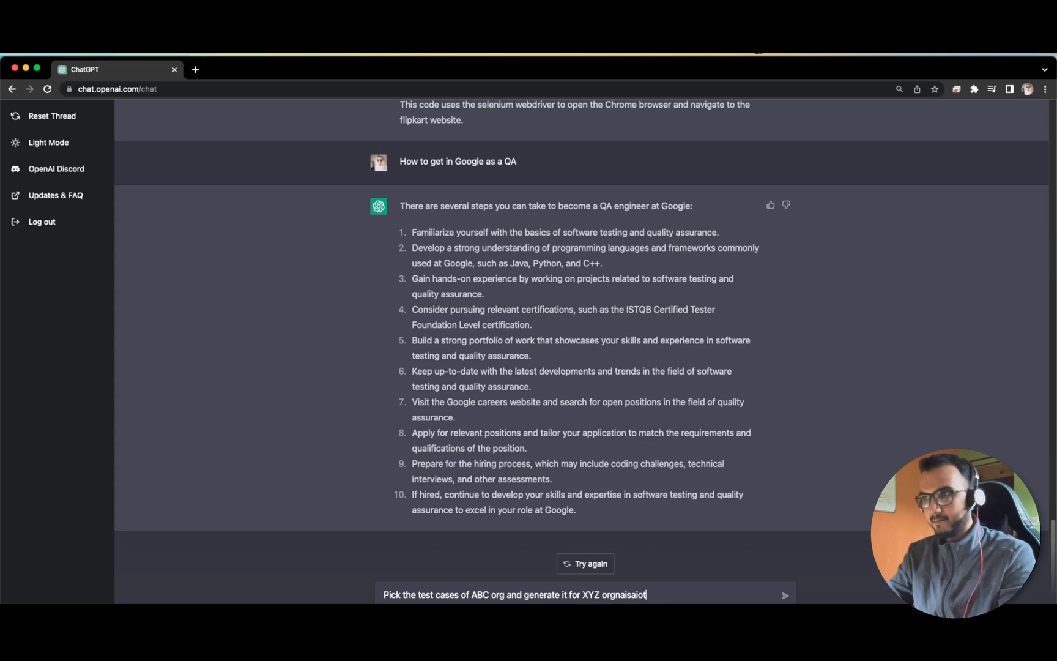
key(Backspace)
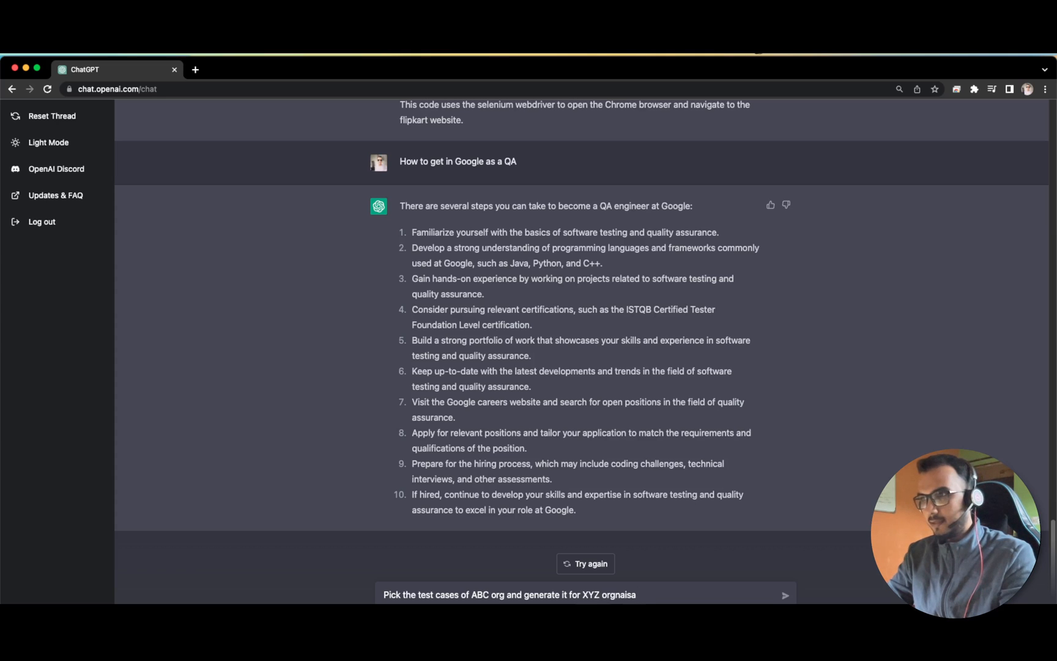
click(788, 595)
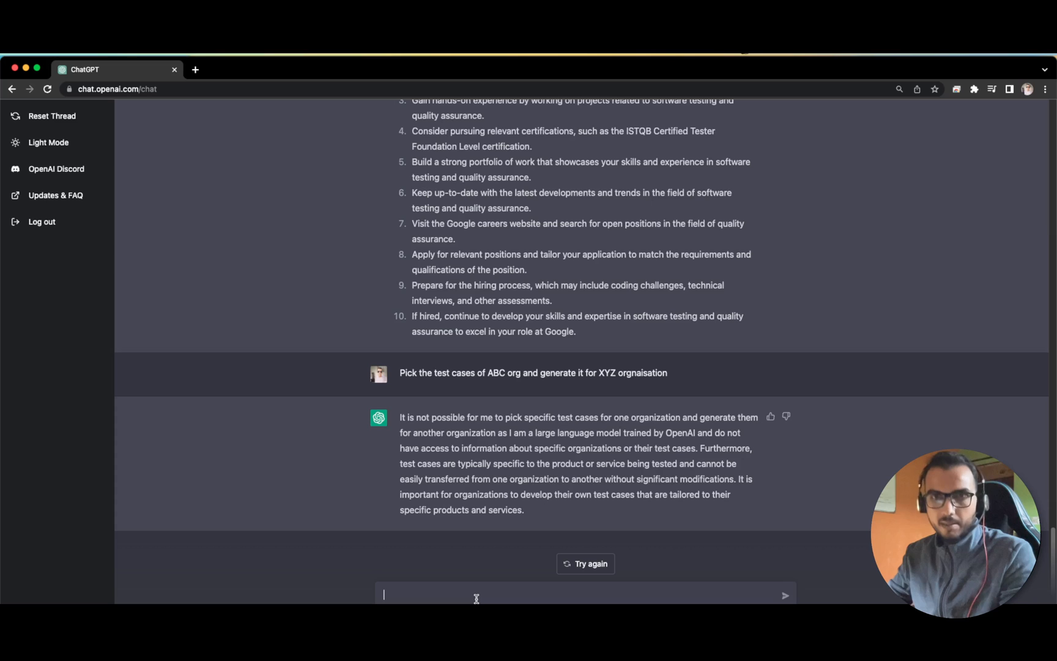
mouse_move(272, 429)
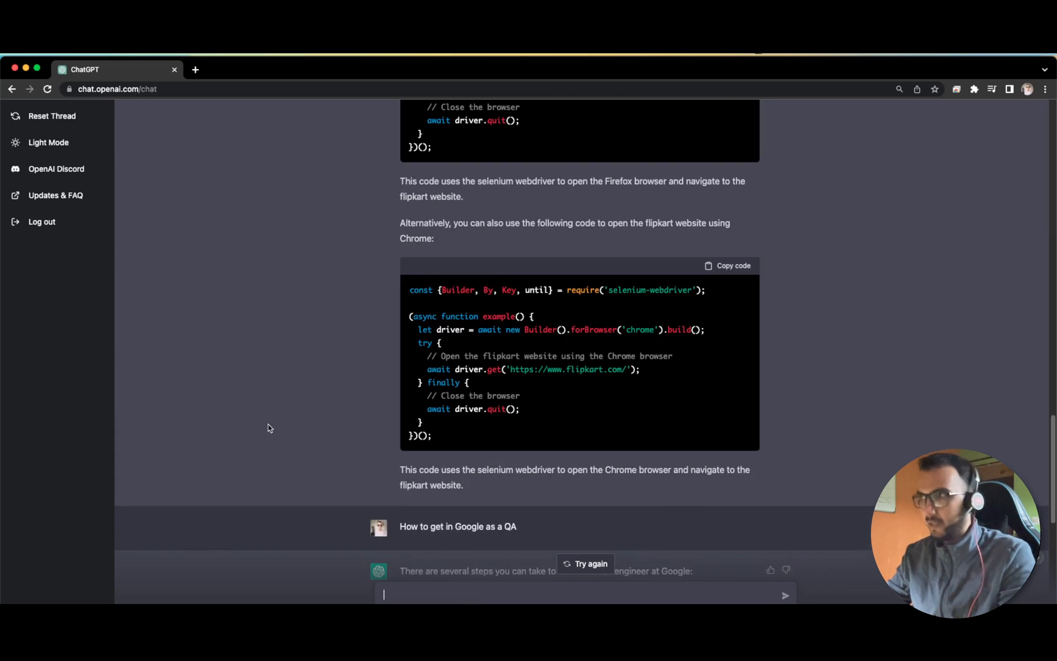
- Scroll back through the thread to the earlier login-window and automation-testing answers
scroll(down, 3)
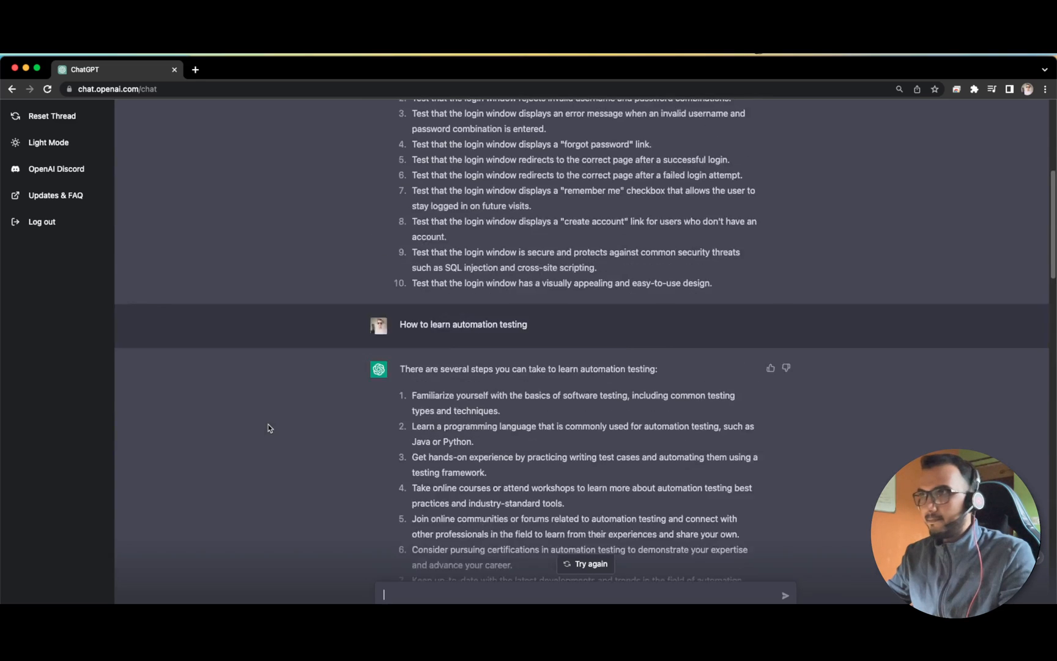